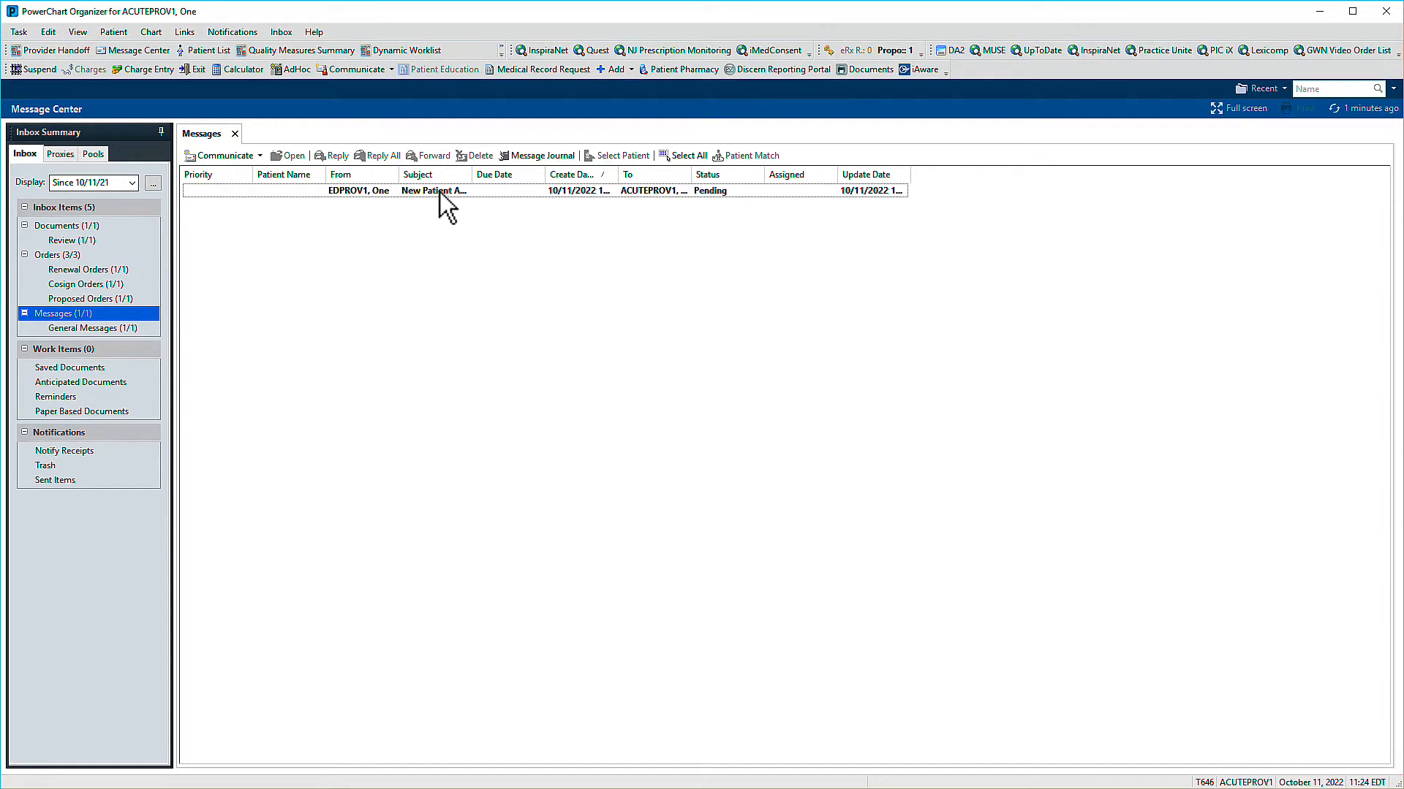
Step: Open the New Patient Admit message from EDPROV1, One in the Messages list
{"action": "left_click", "coordinate": [434, 191]}
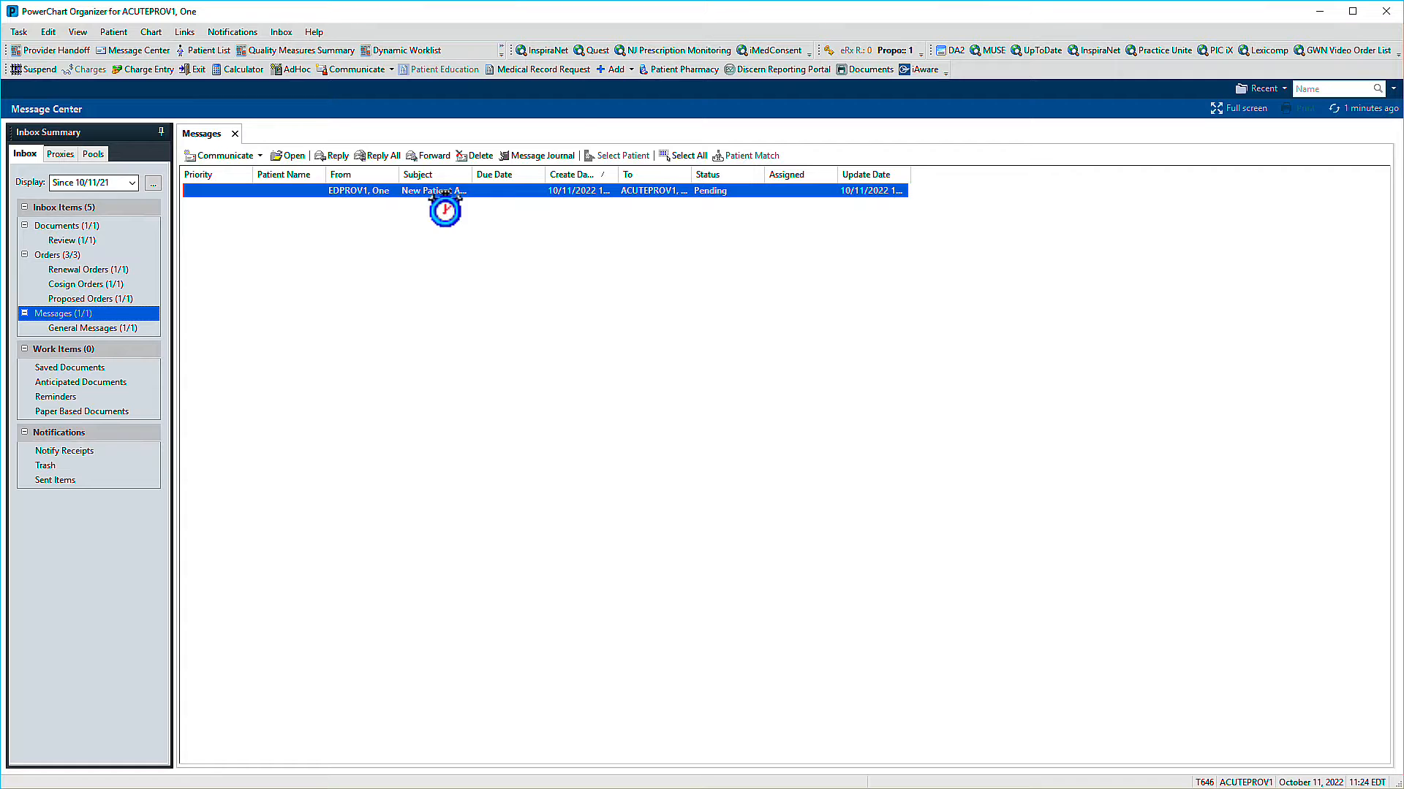
{"action": "double_click", "coordinate": [435, 190]}
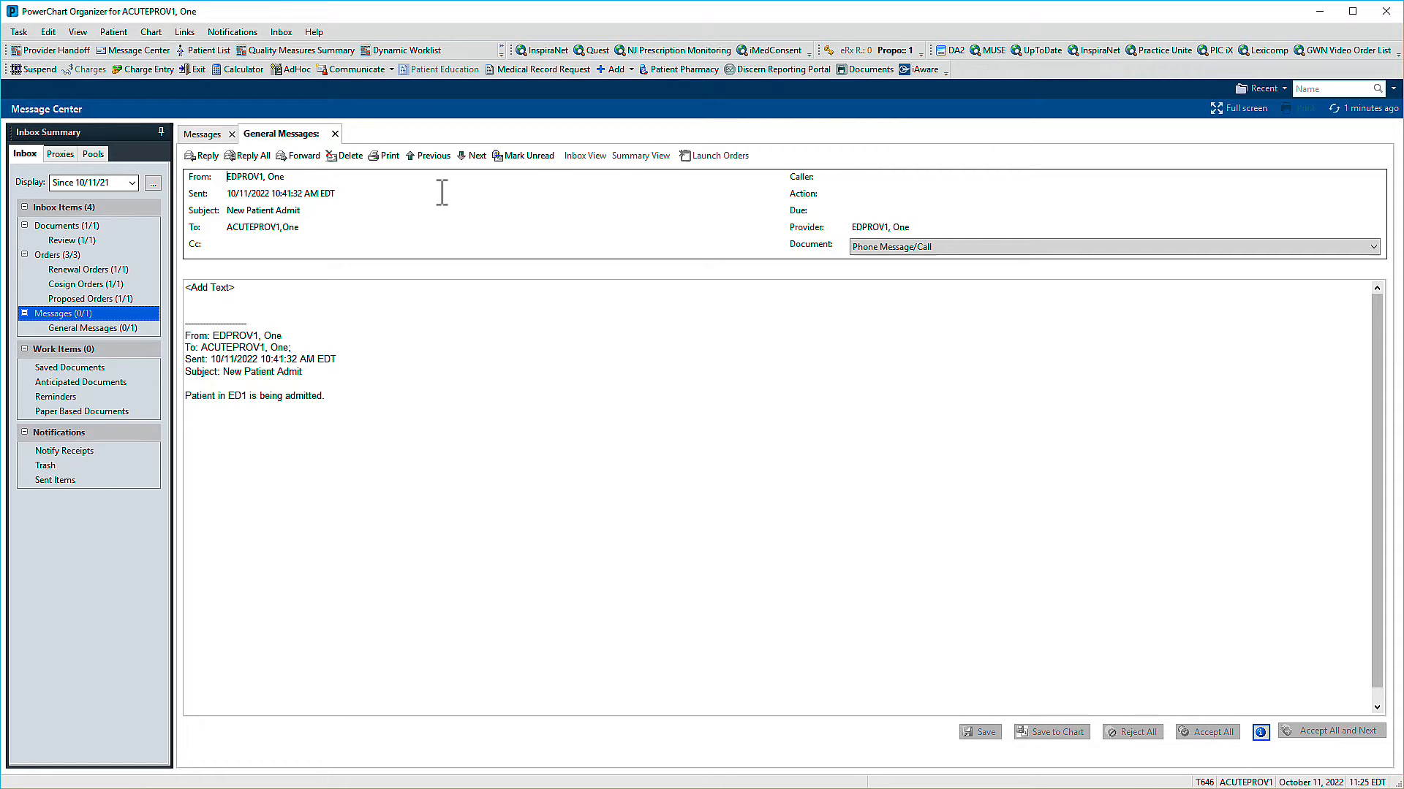
Step: Reply to EDPROV1 with "Thanks I'll be down in 15" and send it
{"action": "left_click", "coordinate": [205, 155]}
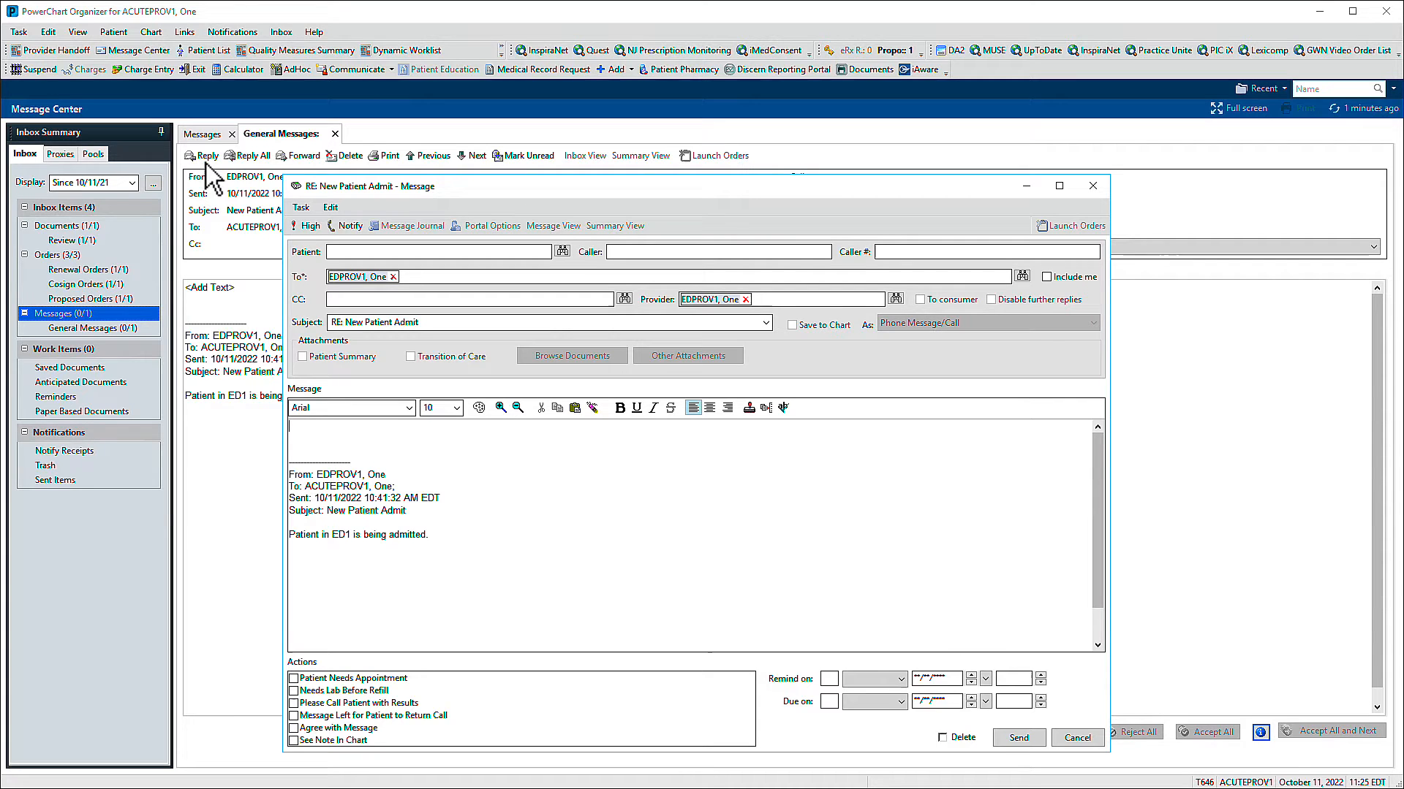
{"action": "mouse_move", "coordinate": [307, 437]}
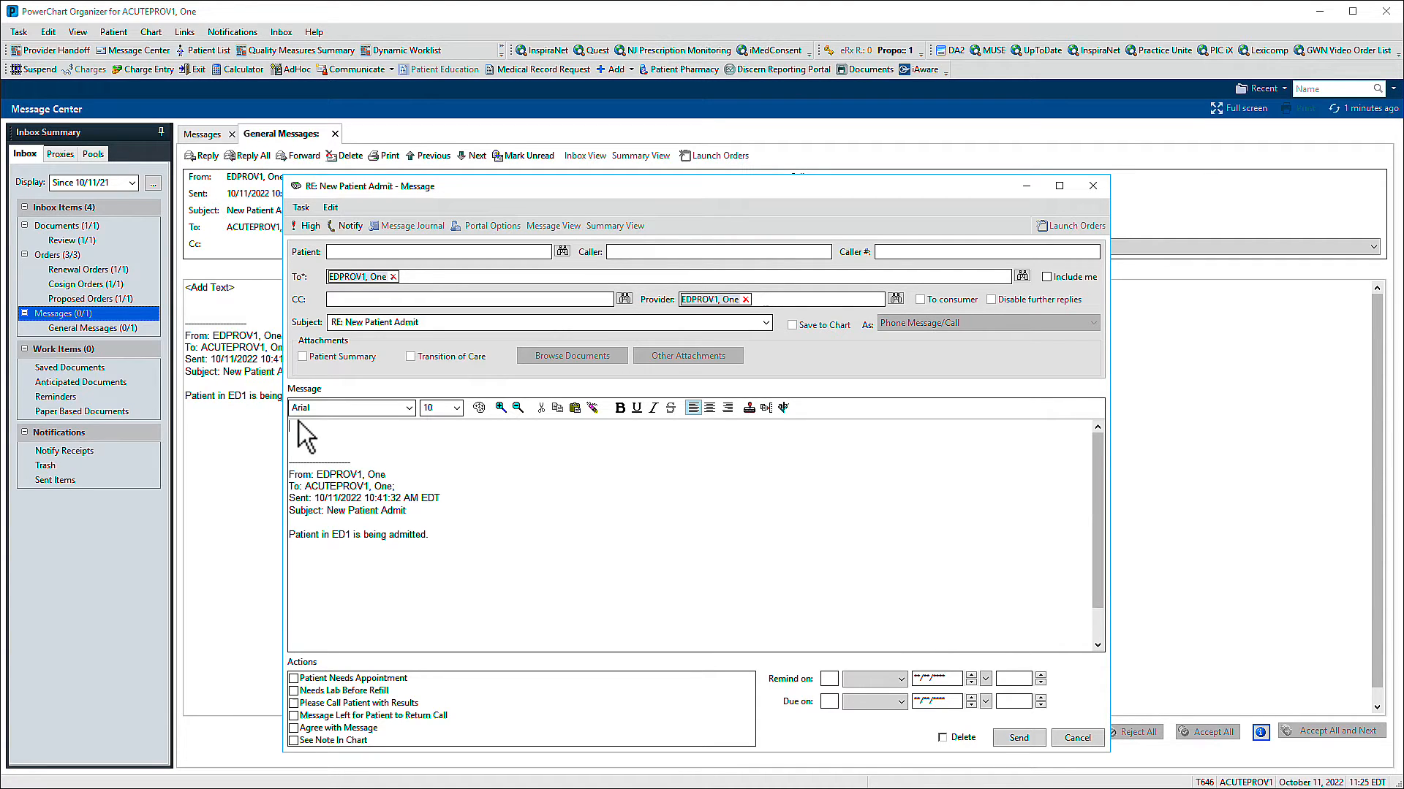
{"action": "type", "text": "Thanks I'll be down"}
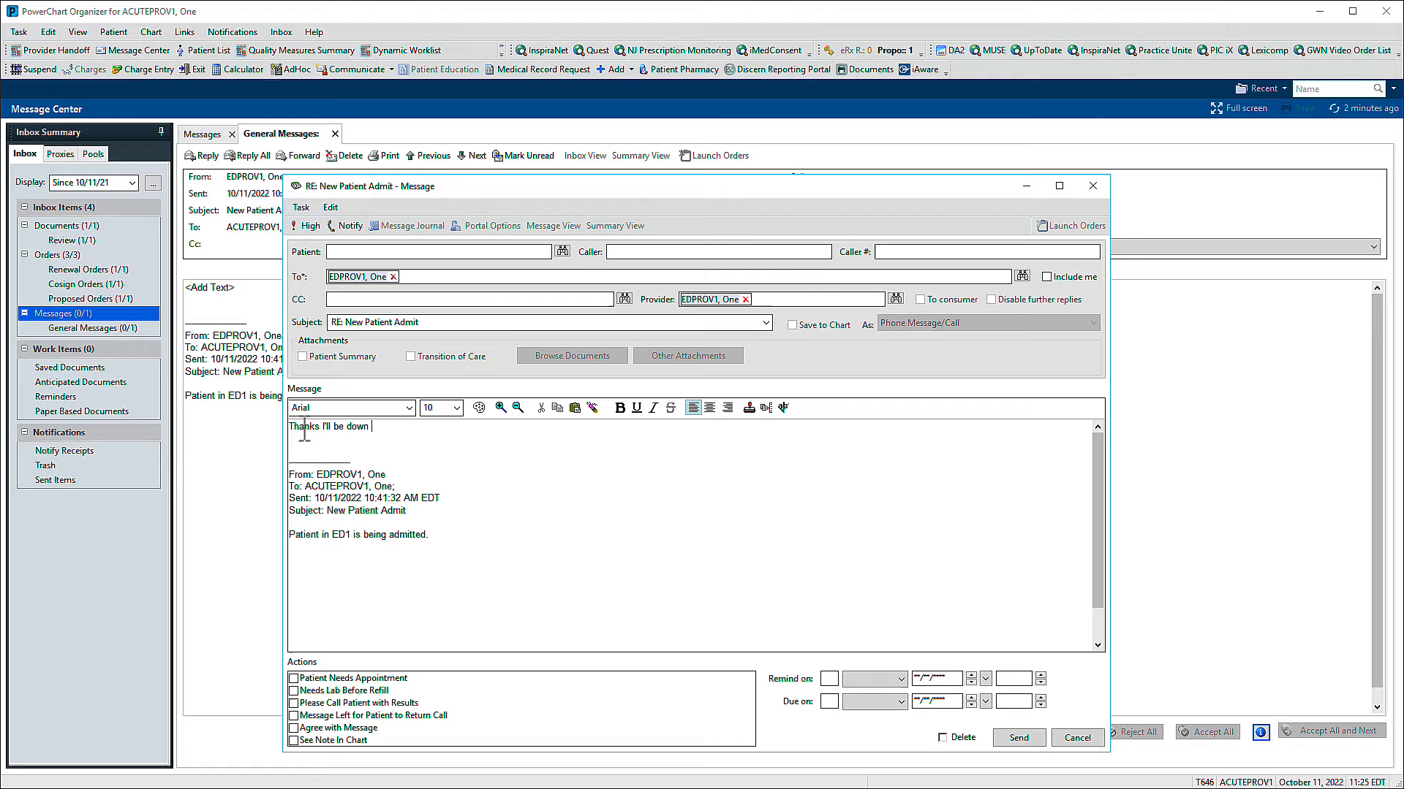
{"action": "type", "text": "in 15"}
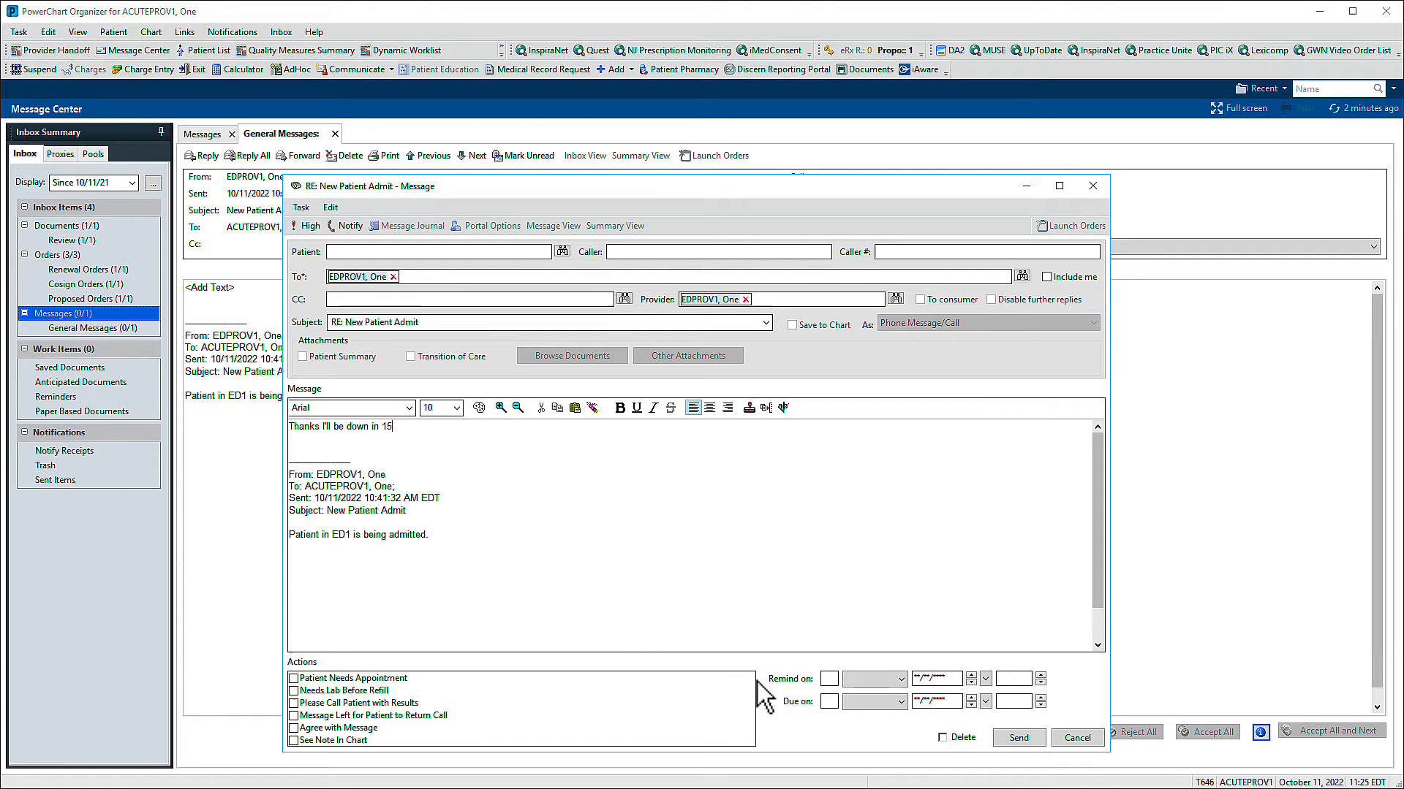
{"action": "left_click", "coordinate": [1017, 738]}
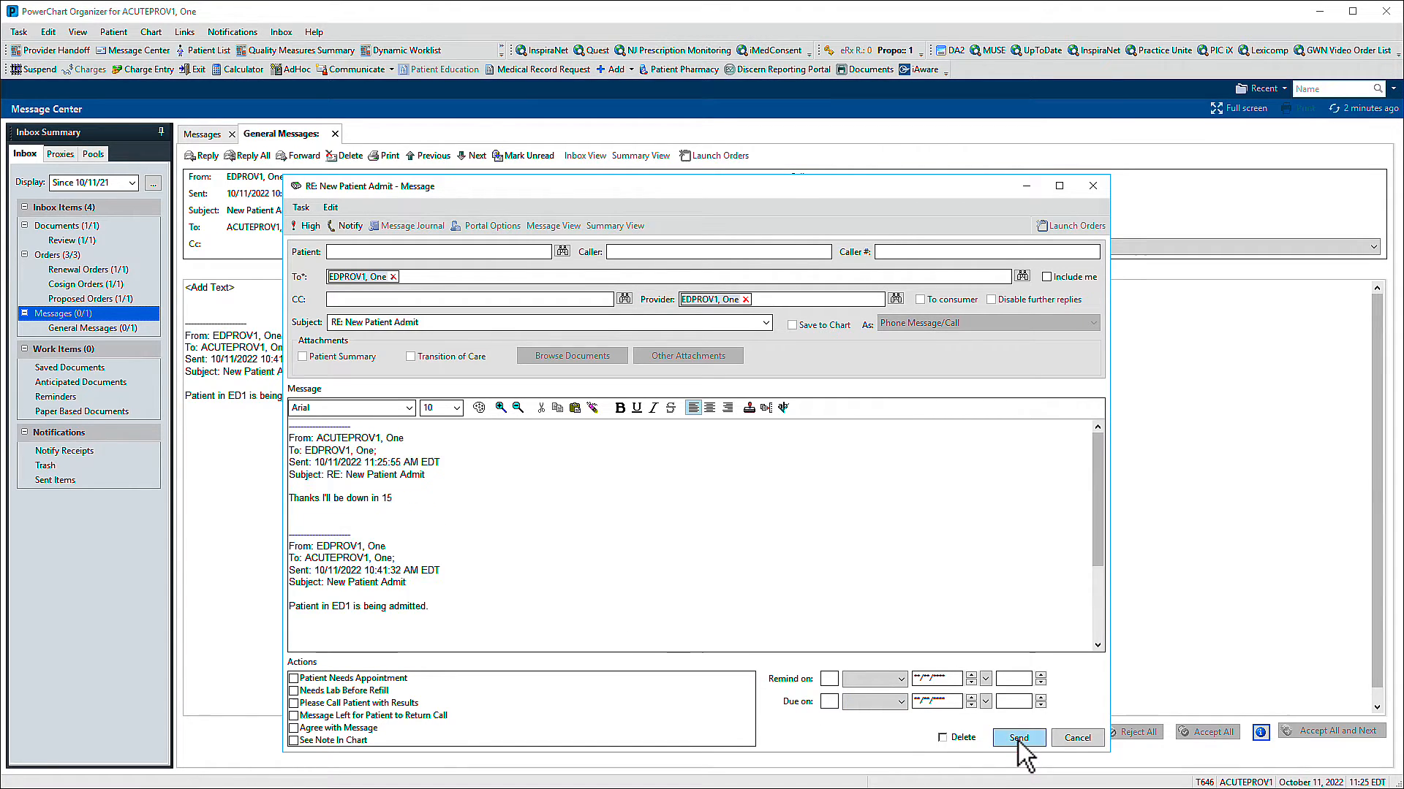
{"action": "left_click", "coordinate": [1017, 735]}
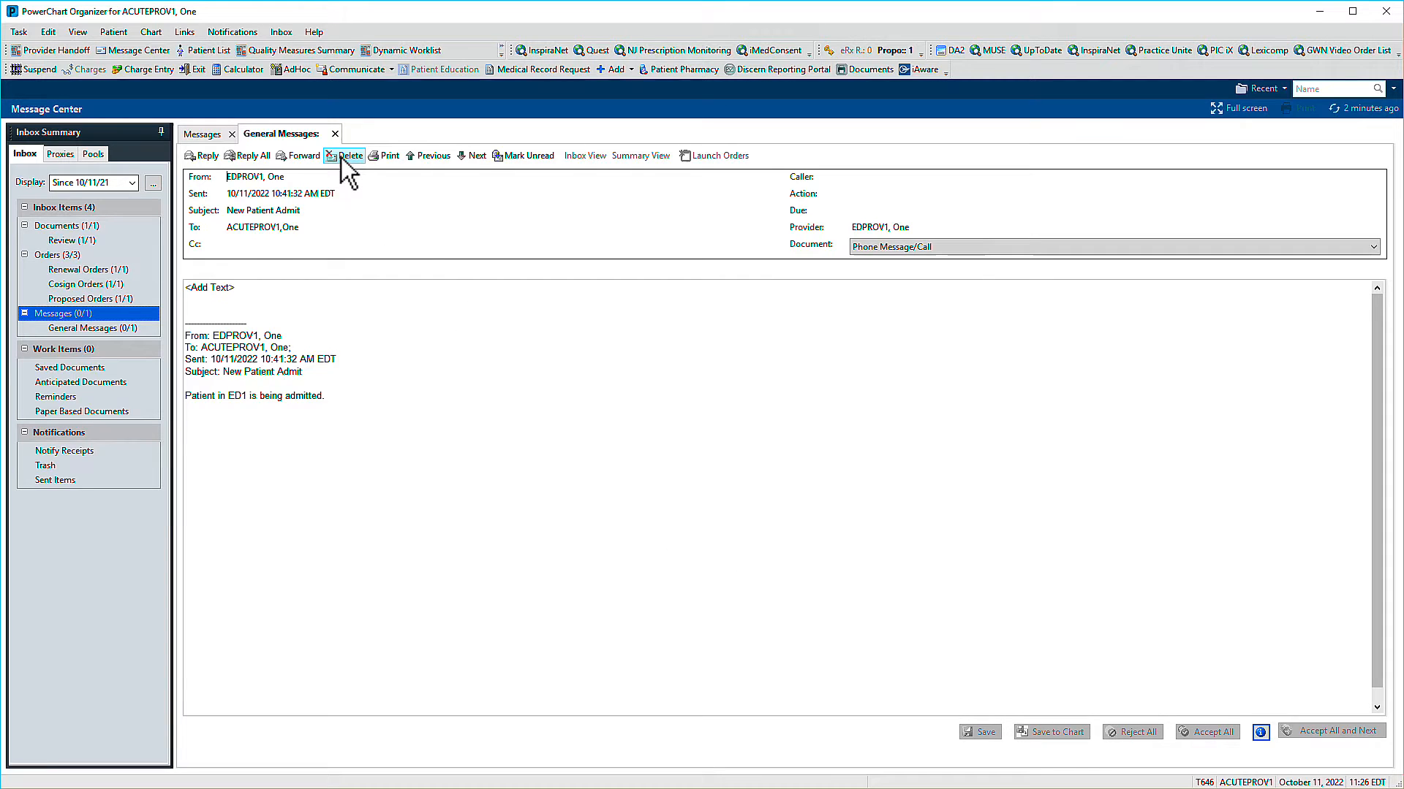
Step: Delete the New Patient Admit message, leaving General Messages at 0 items
{"action": "left_click", "coordinate": [347, 154]}
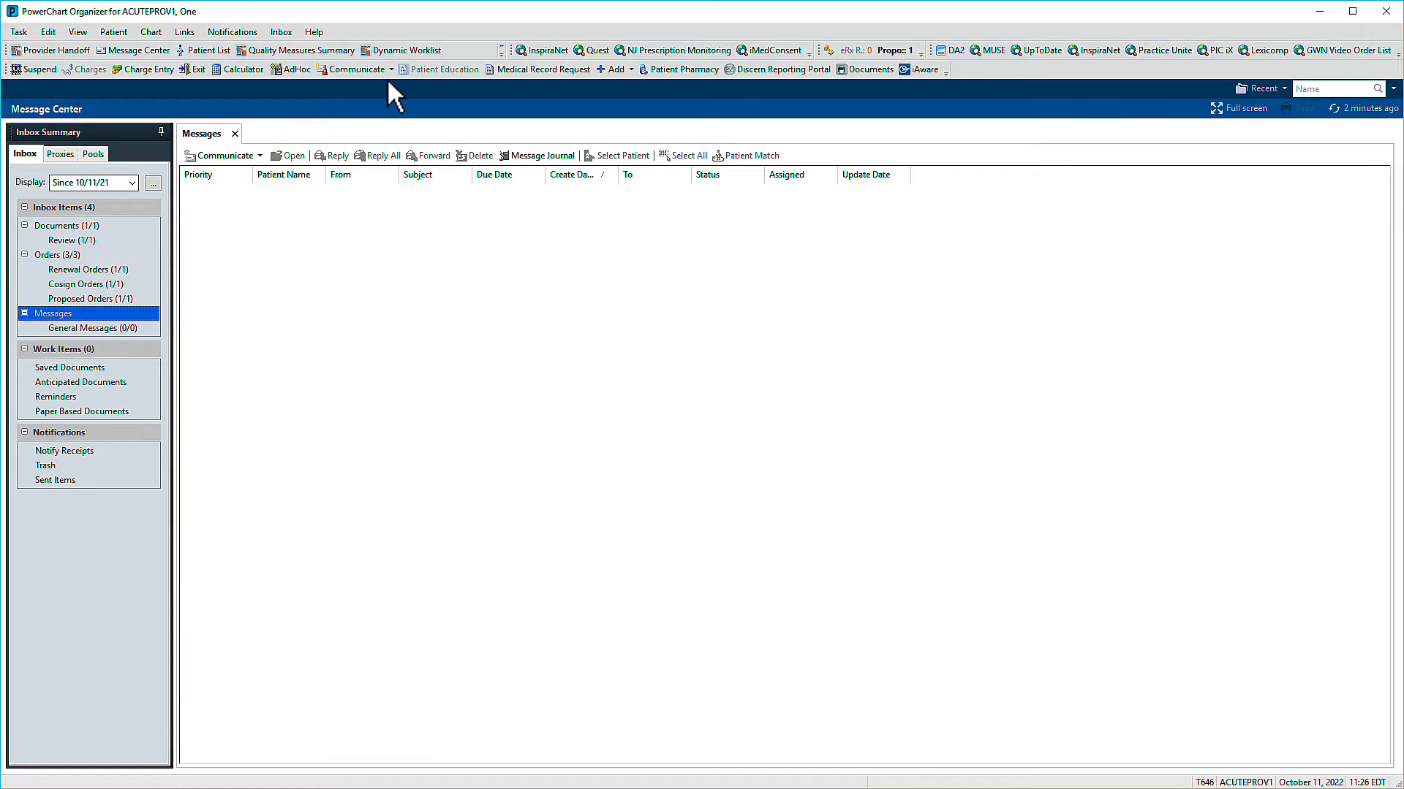
{"action": "left_click", "coordinate": [355, 69]}
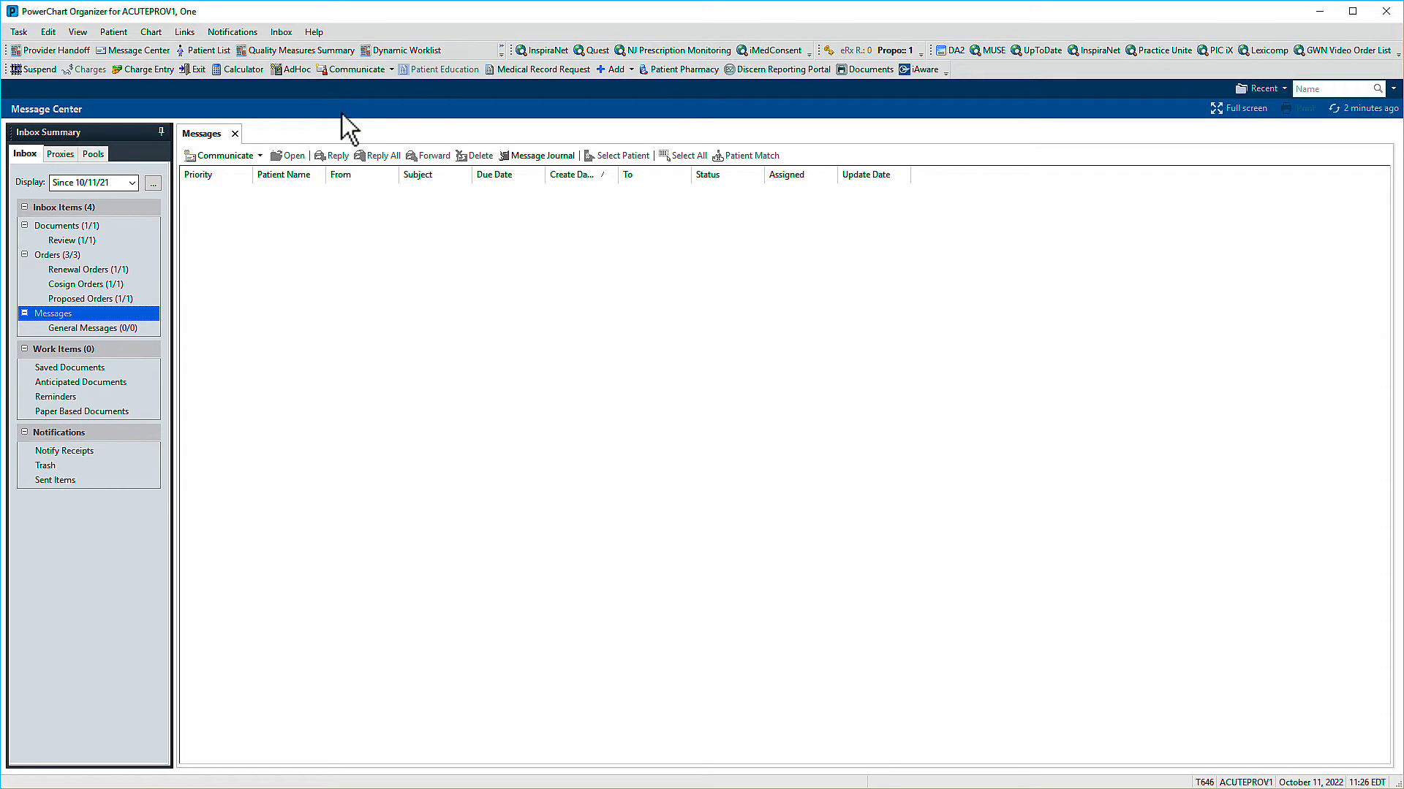
Step: Compose a new message and search for and attach patient PROVIDER, PCPOne
{"action": "left_click", "coordinate": [222, 155]}
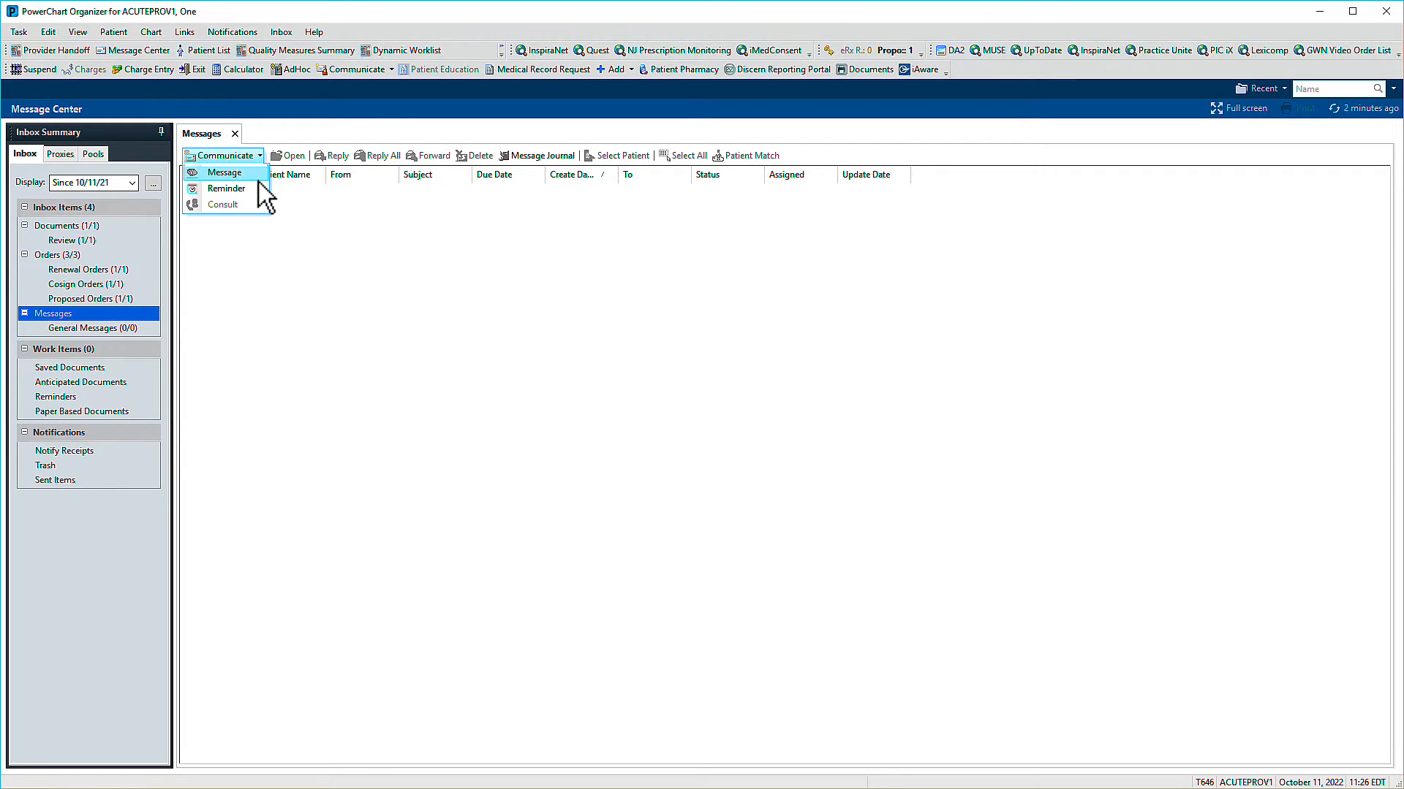
{"action": "left_click", "coordinate": [224, 171]}
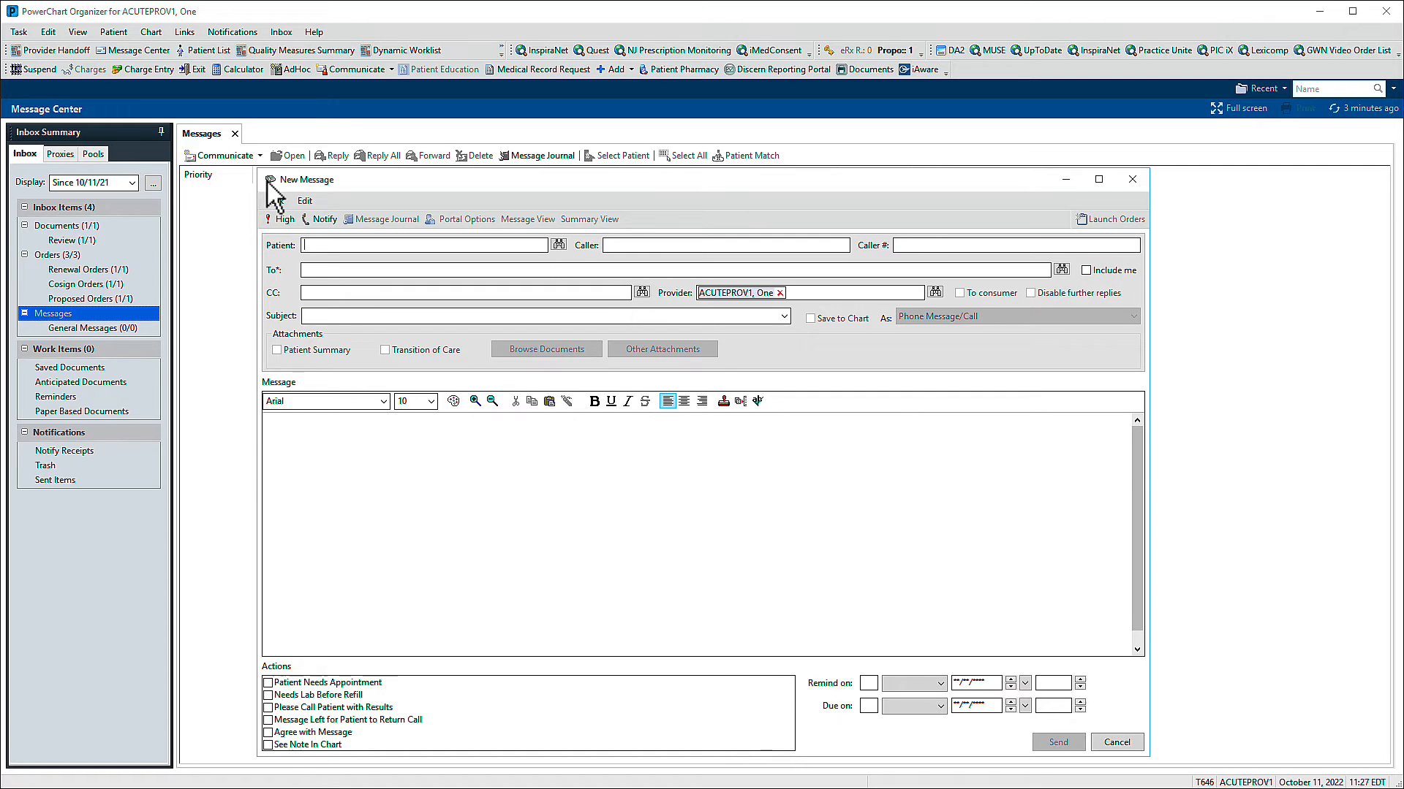
{"action": "type", "text": "pr"}
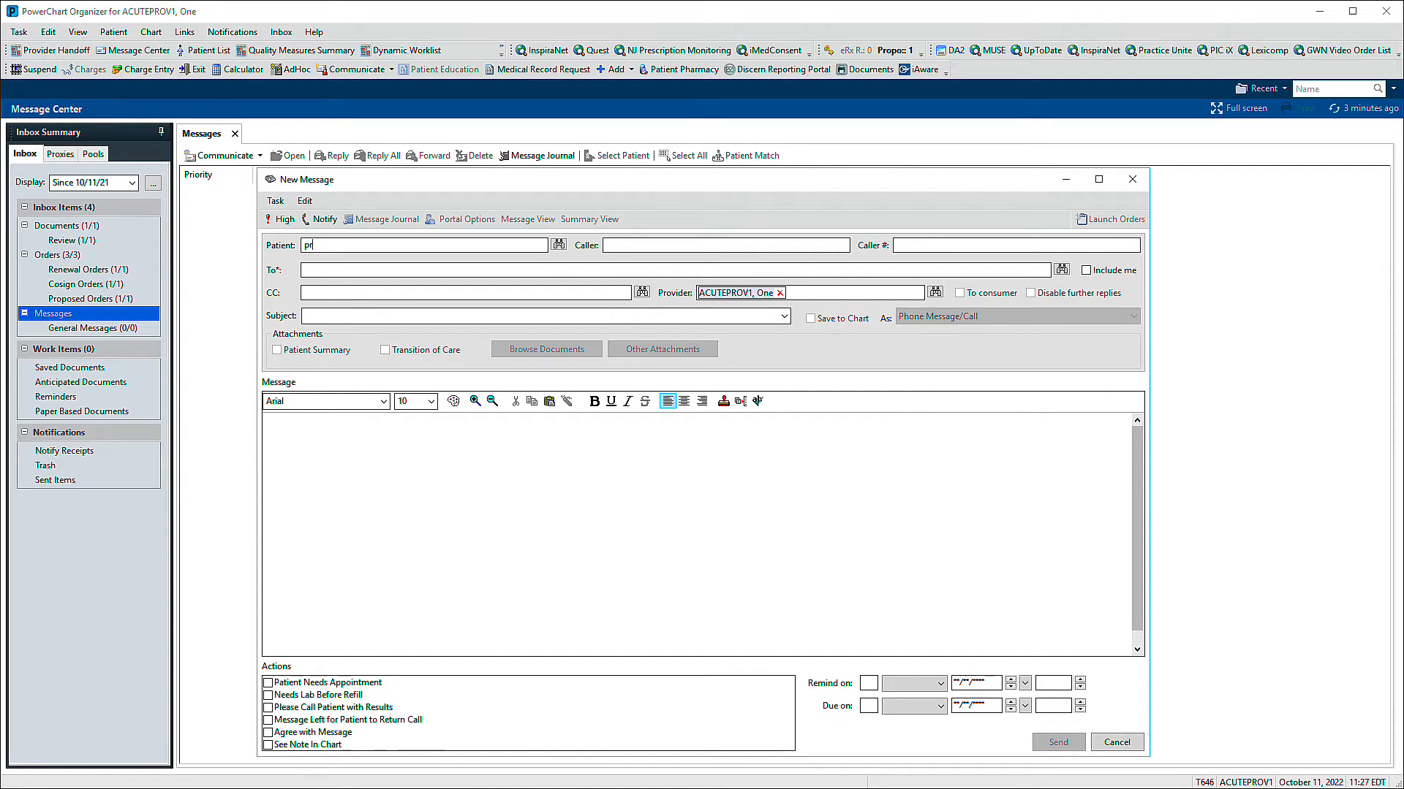
{"action": "type", "text": "provider, pcpo"}
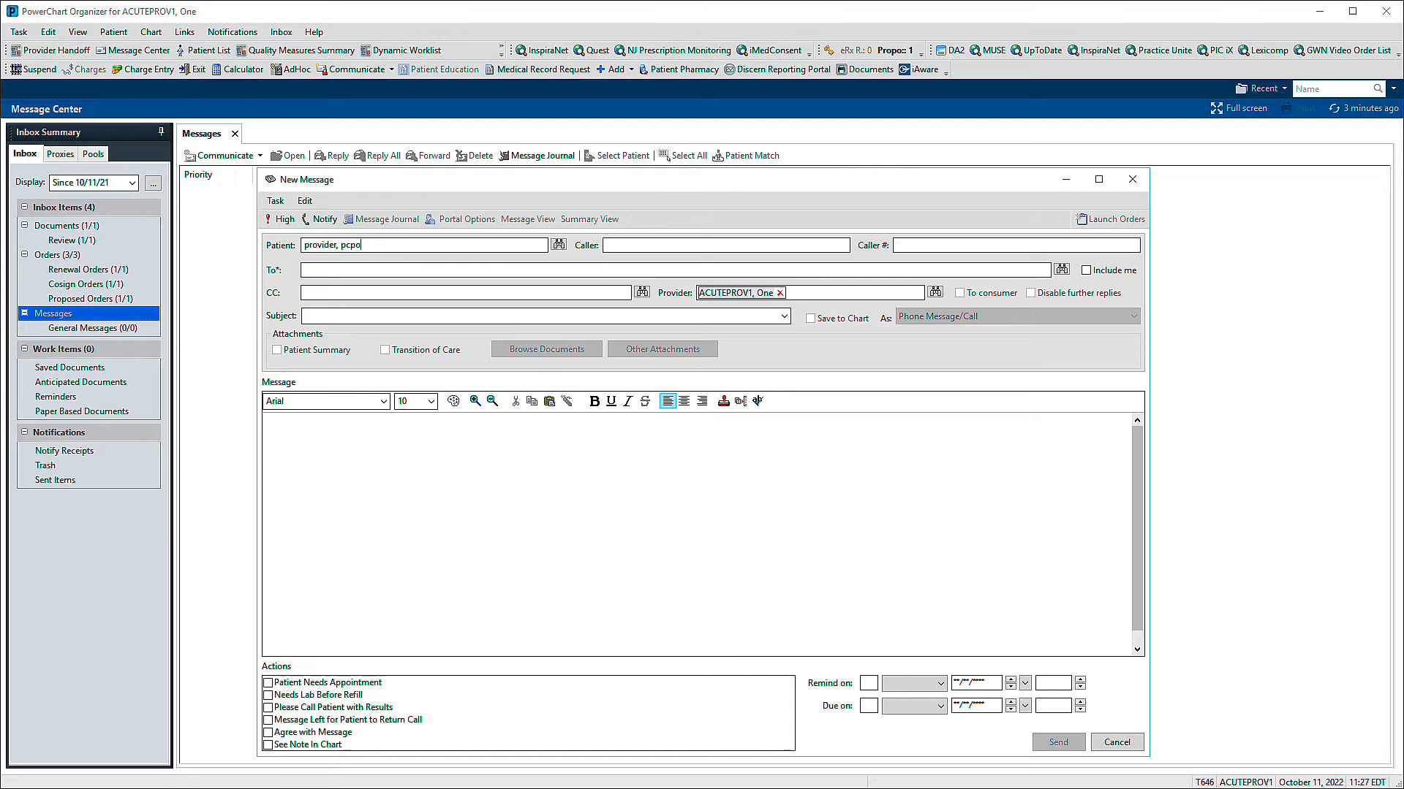
{"action": "left_click", "coordinate": [558, 244]}
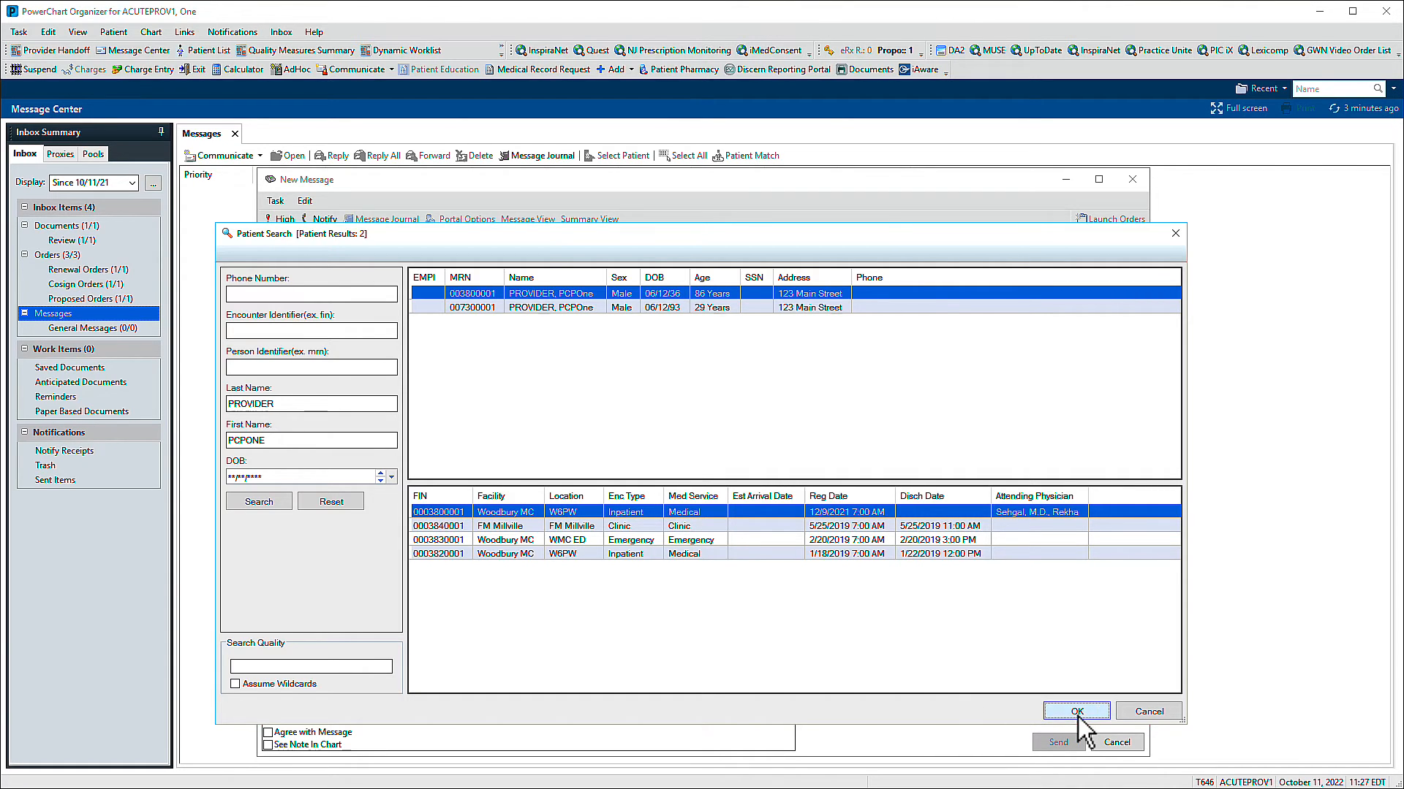
{"action": "left_click", "coordinate": [1073, 711]}
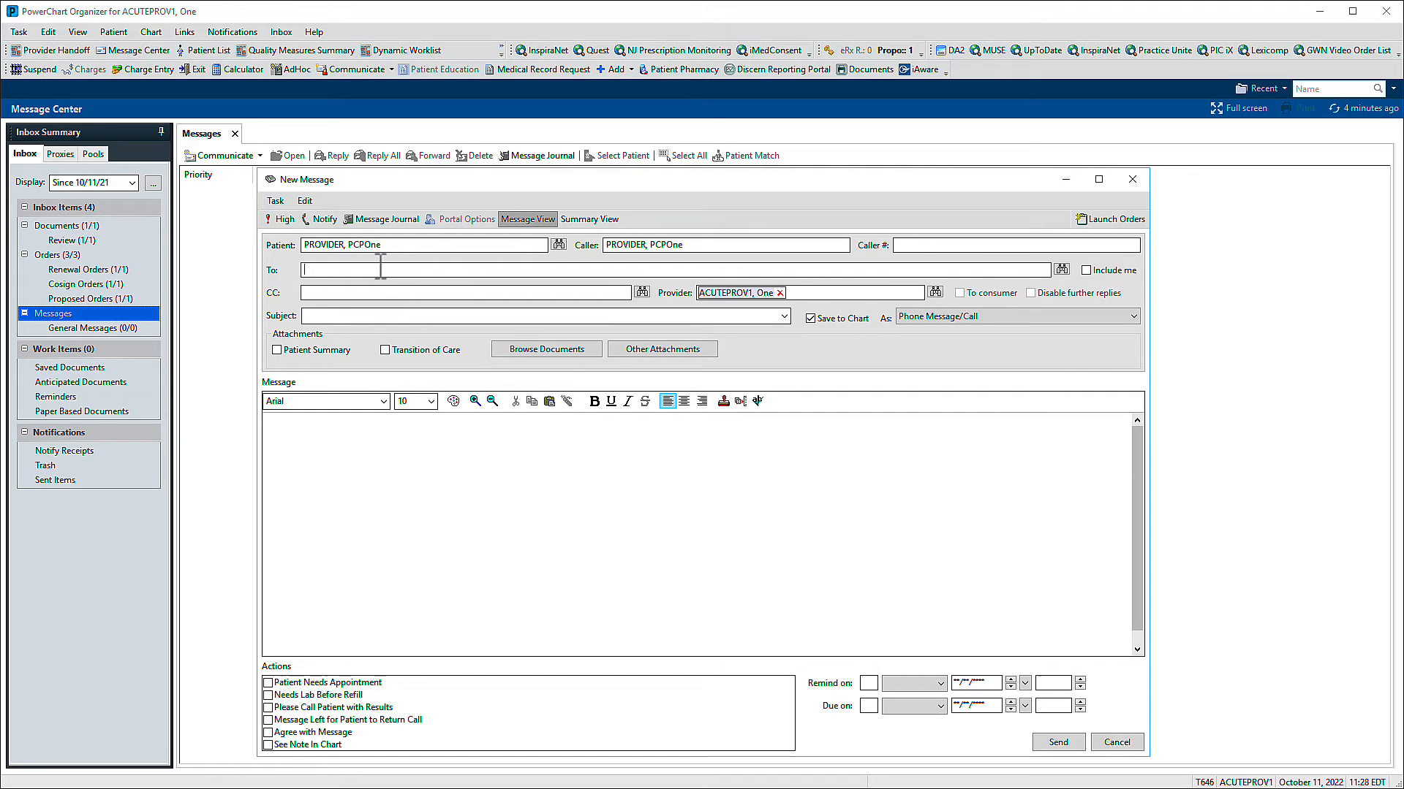
Step: Set EDPROV1, One as the recipient, then open and close the Address Book
{"action": "type", "text": "edprov"}
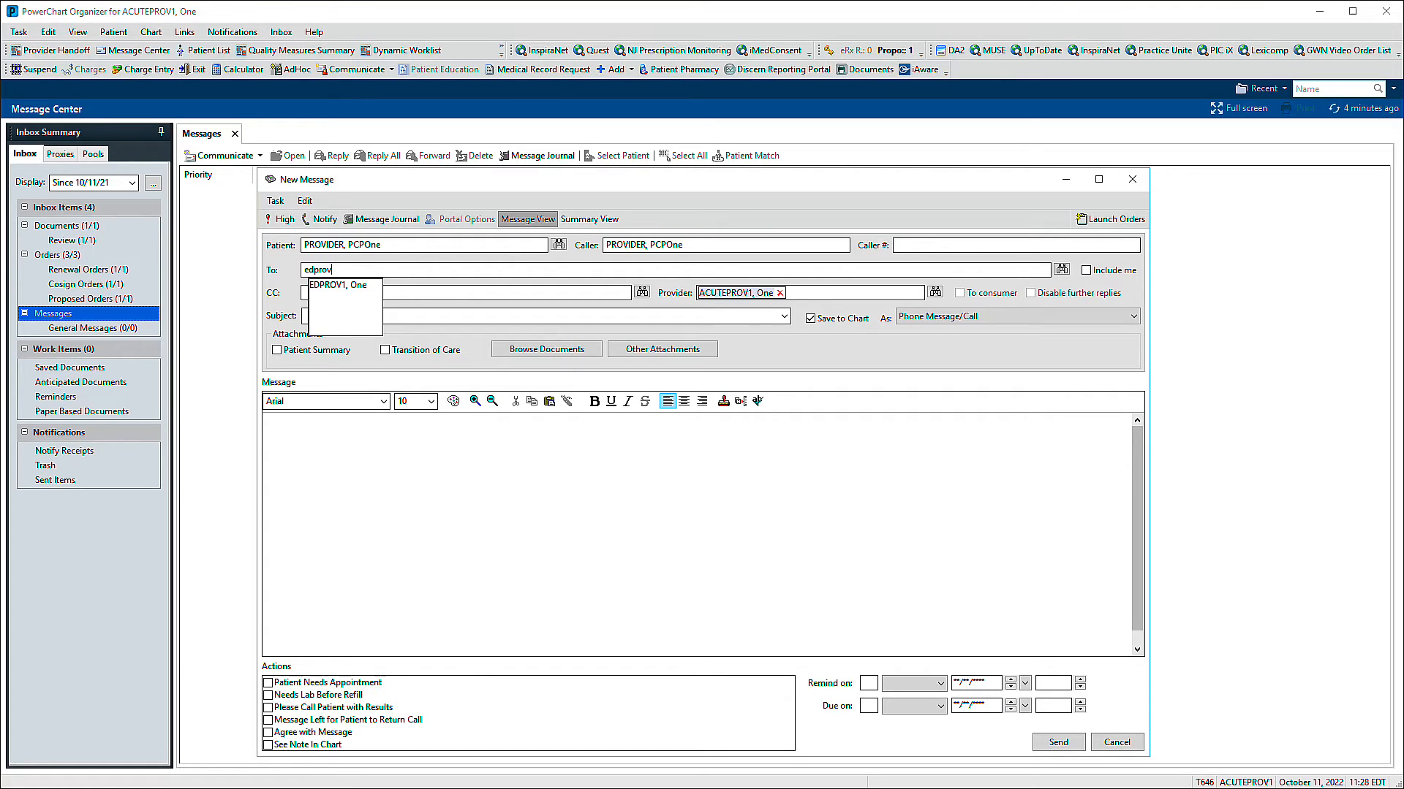
{"action": "left_click", "coordinate": [339, 284]}
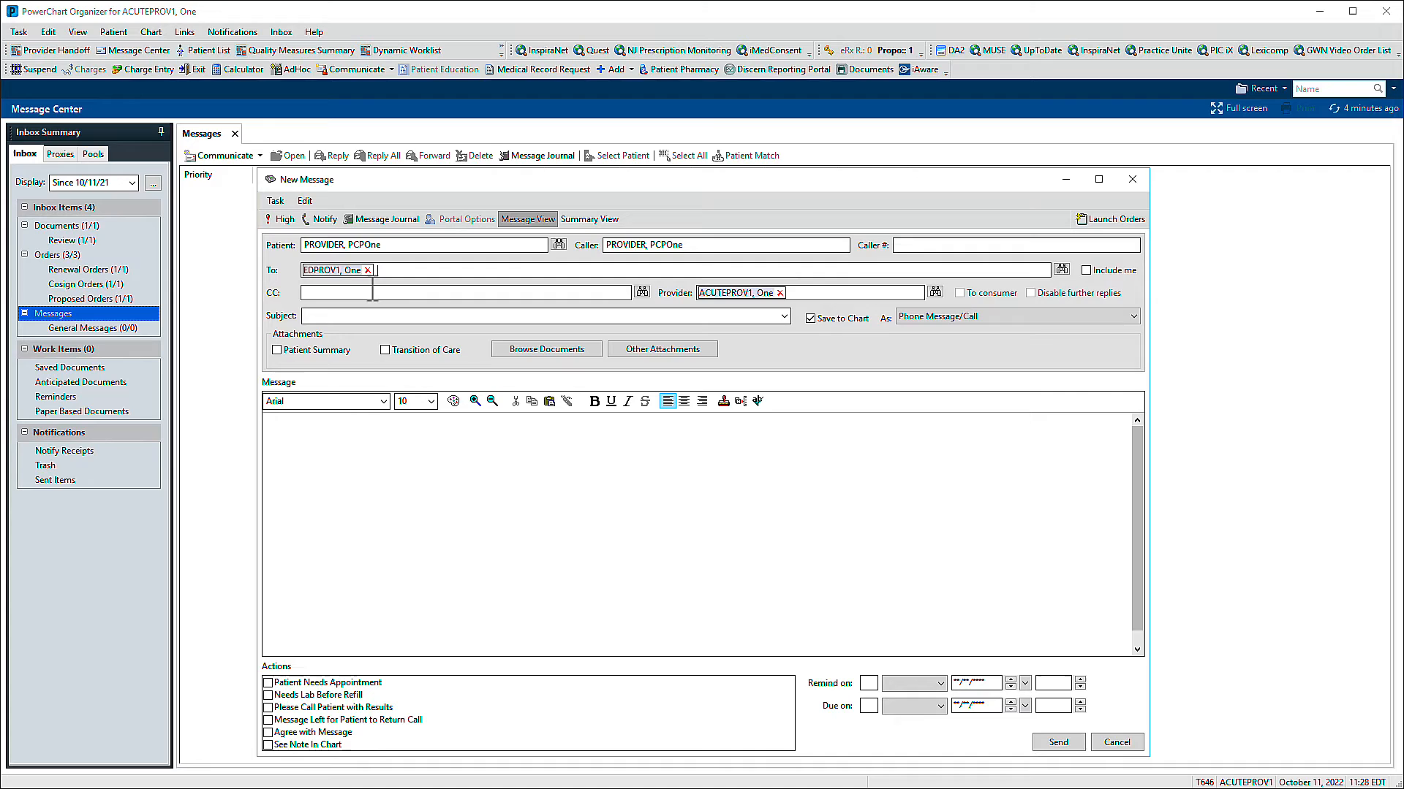
{"action": "mouse_move", "coordinate": [841, 278]}
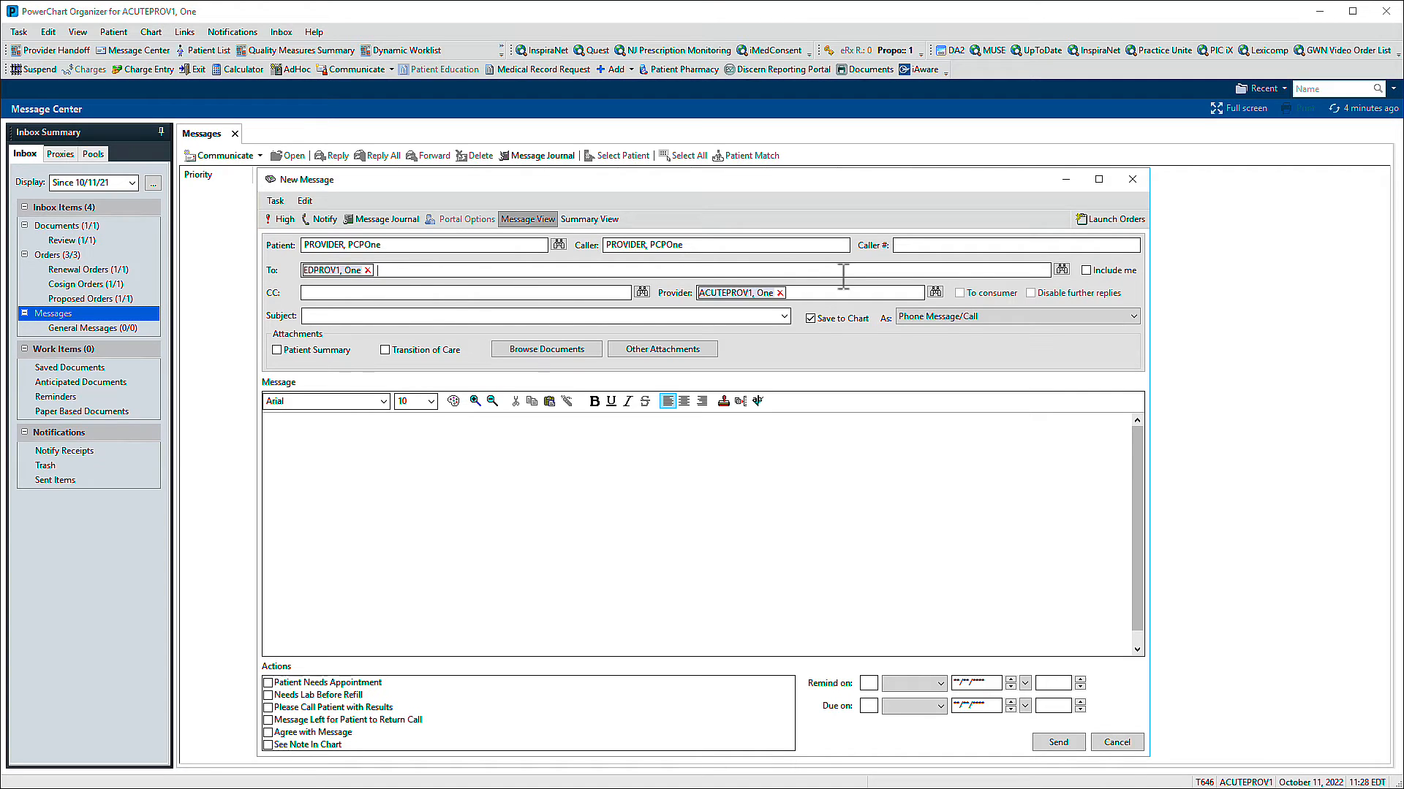
{"action": "left_click", "coordinate": [1062, 270]}
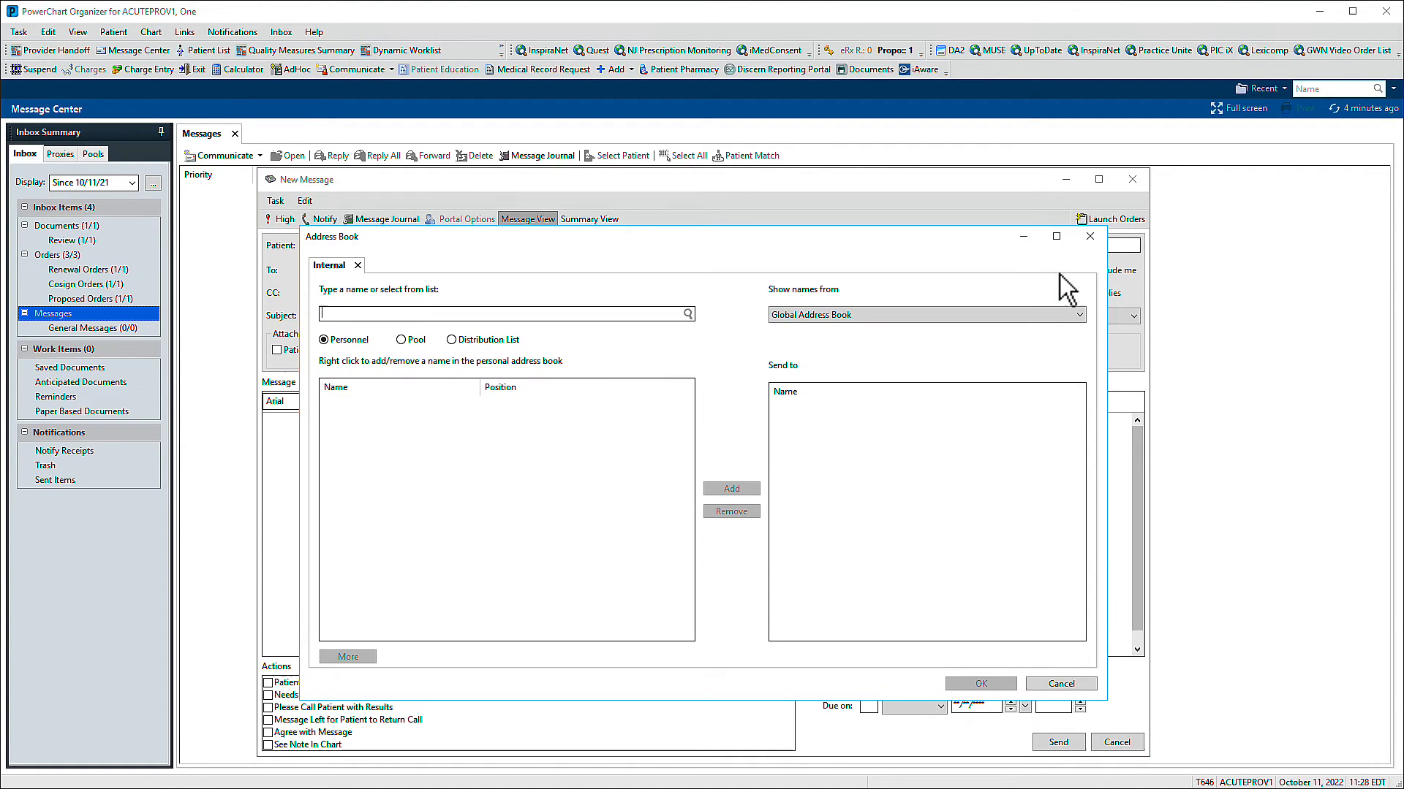
{"action": "mouse_move", "coordinate": [1089, 236]}
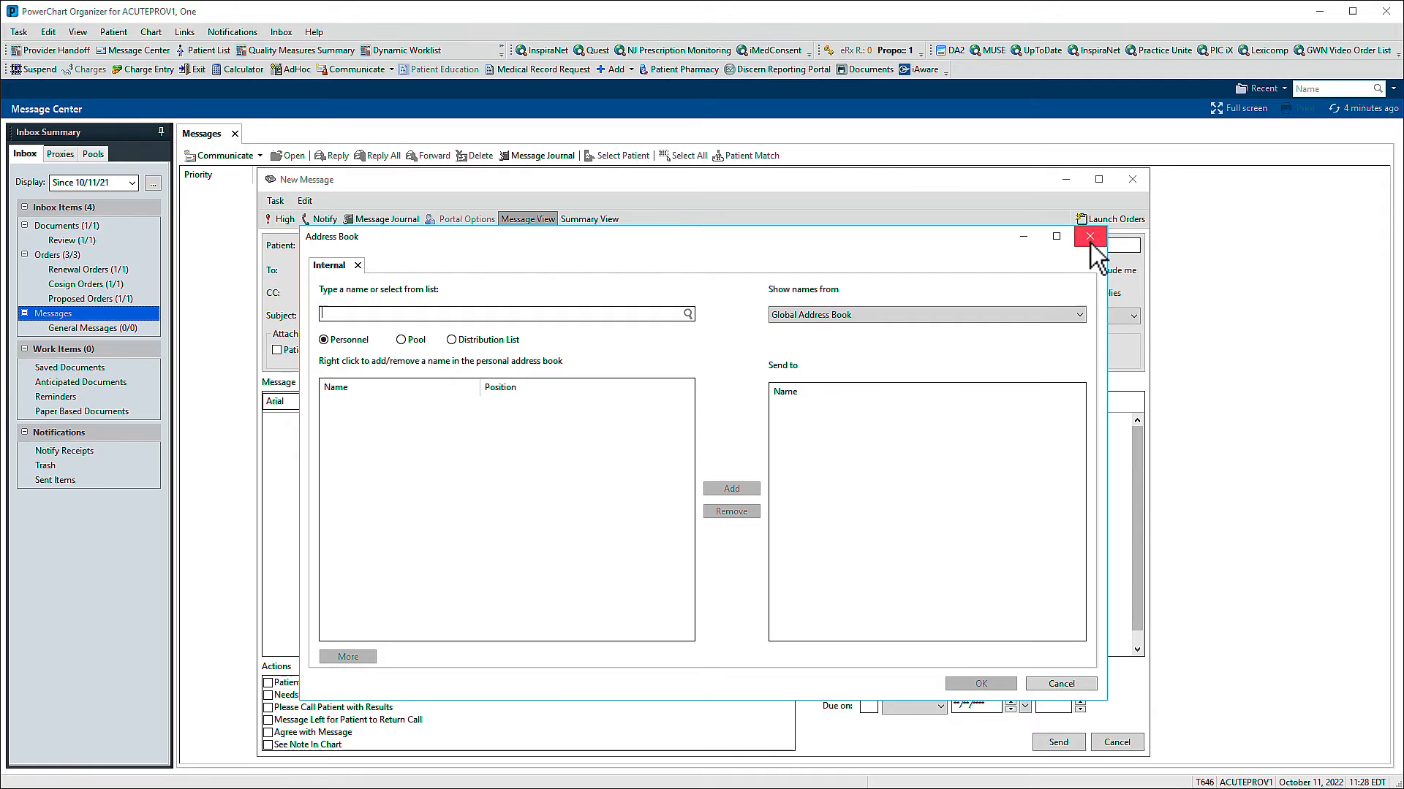
{"action": "left_click", "coordinate": [1089, 236]}
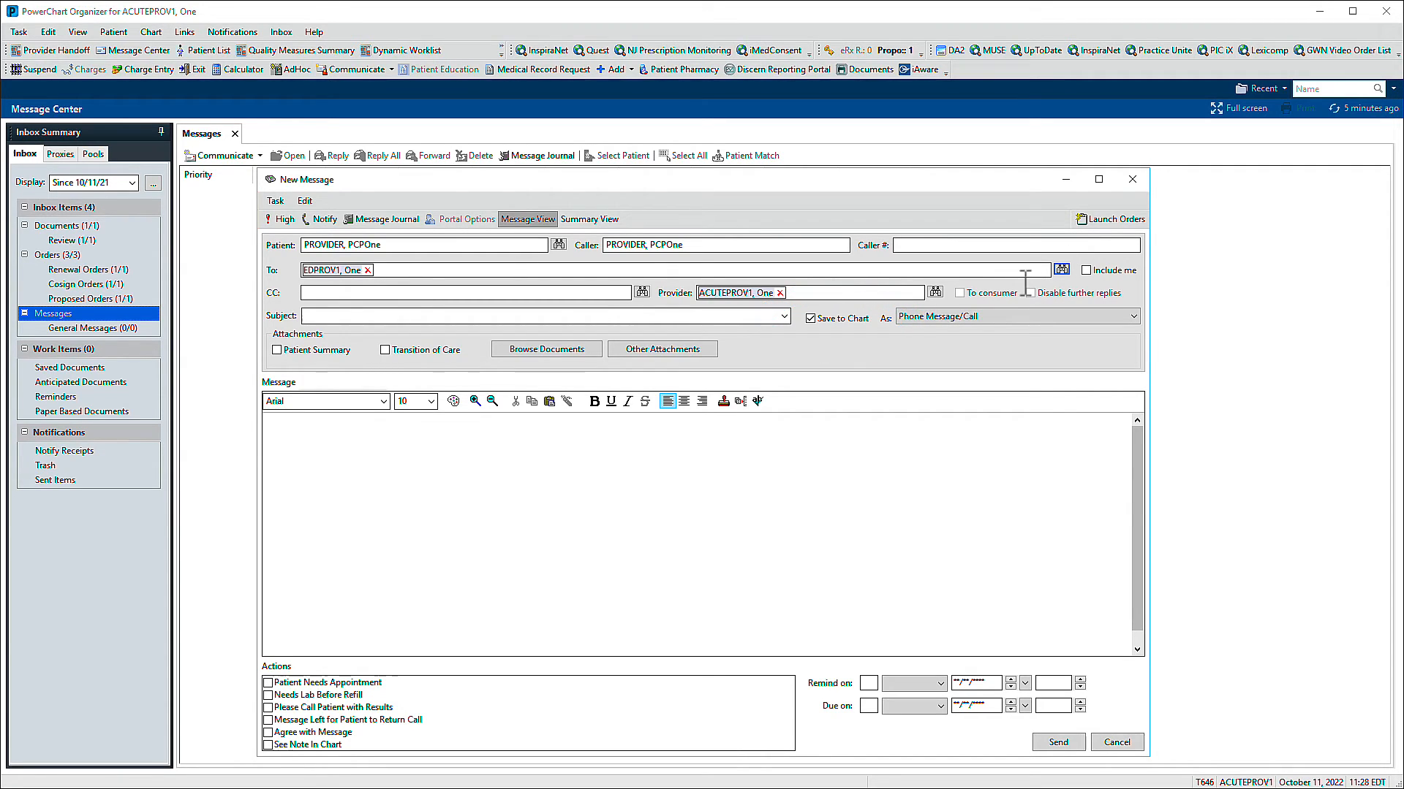
Step: Set subject to Question and Answer and attach the Patient Summary of Care
{"action": "left_click", "coordinate": [781, 316]}
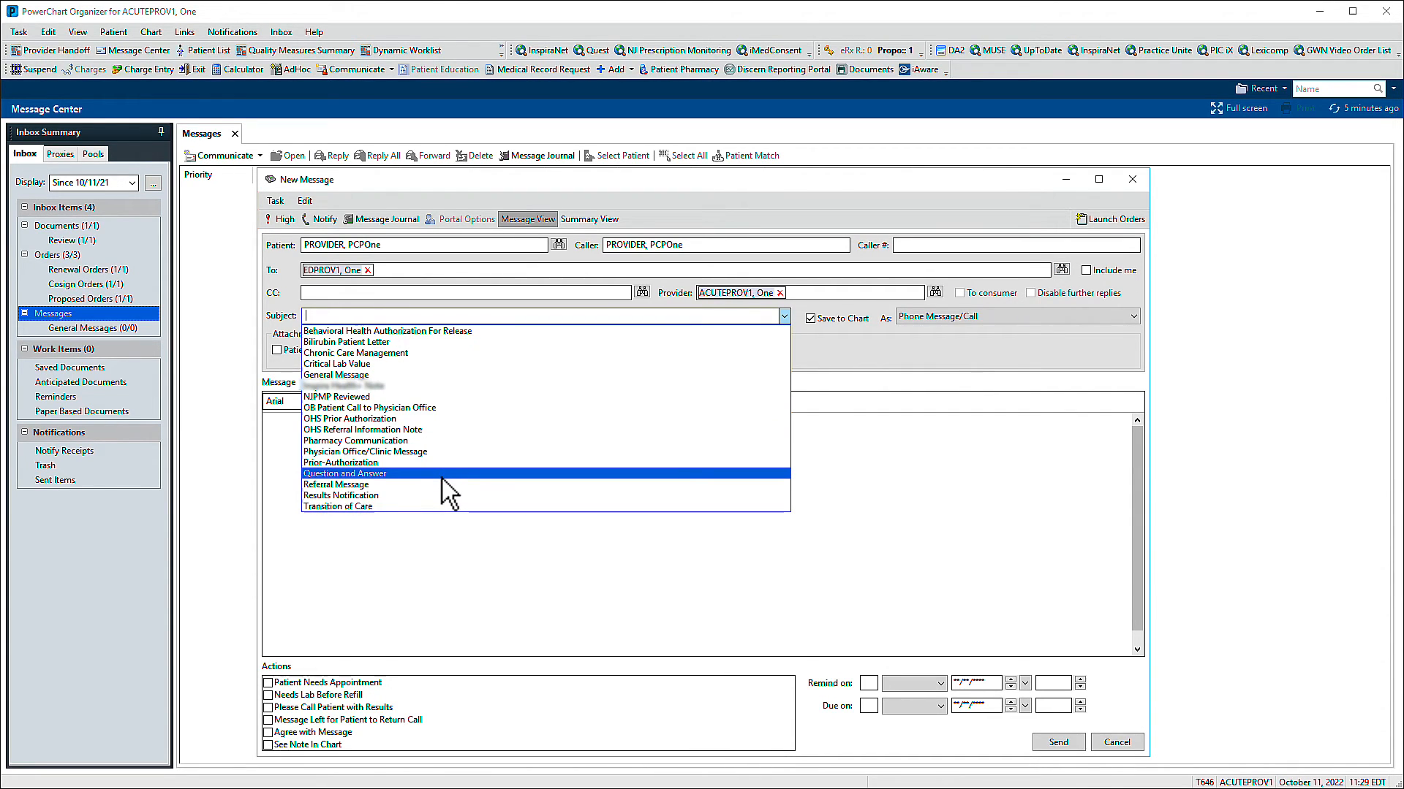
{"action": "left_click", "coordinate": [343, 474]}
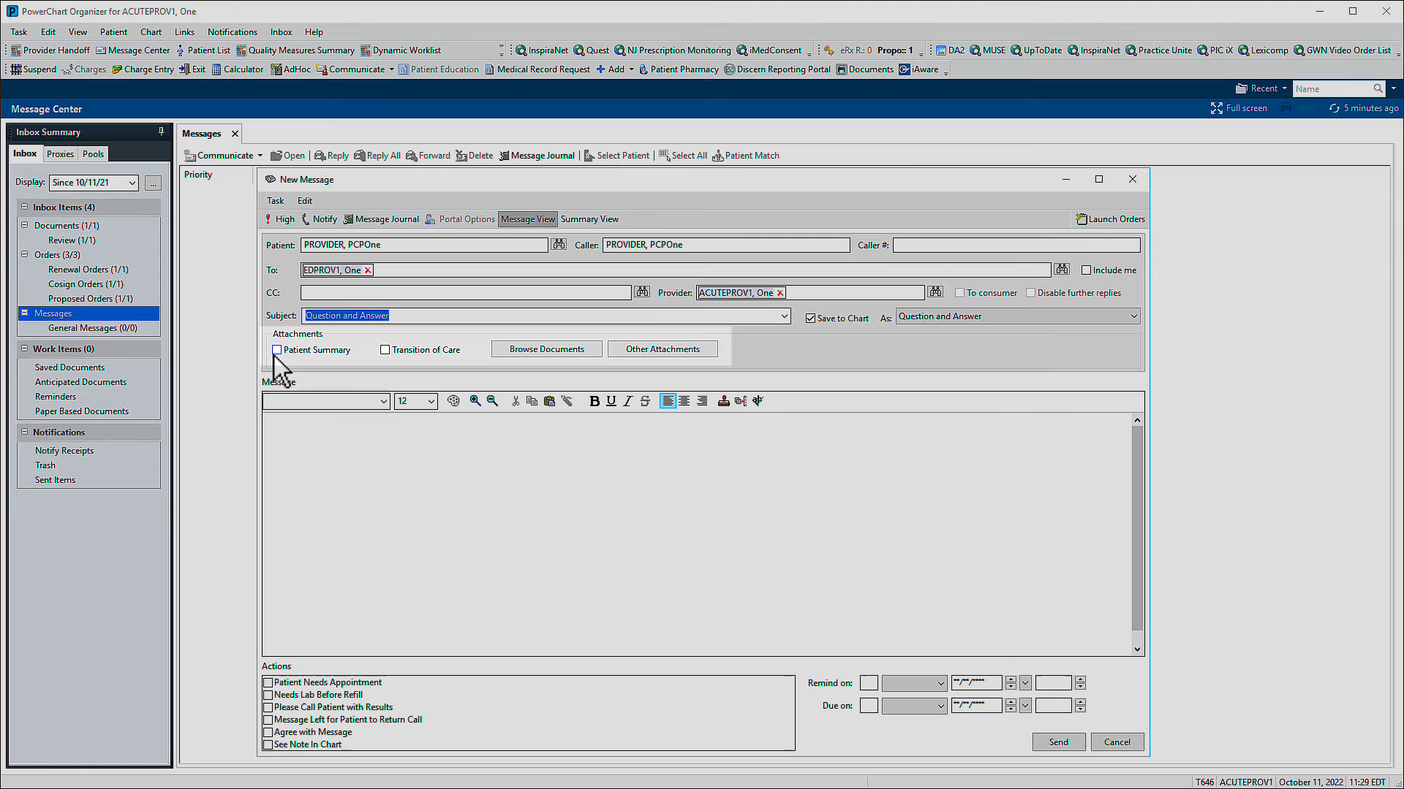
{"action": "left_click", "coordinate": [277, 350]}
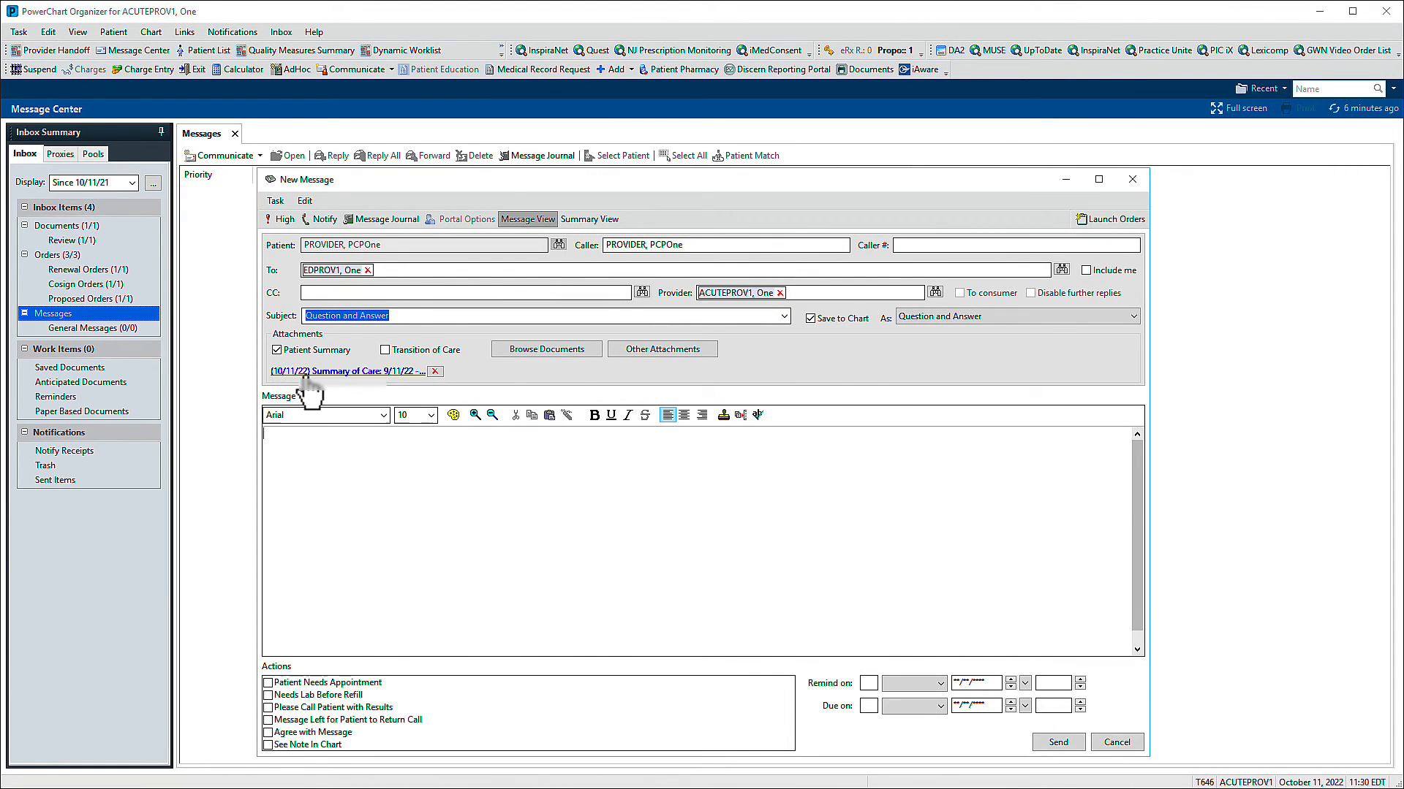
{"action": "left_click", "coordinate": [328, 370]}
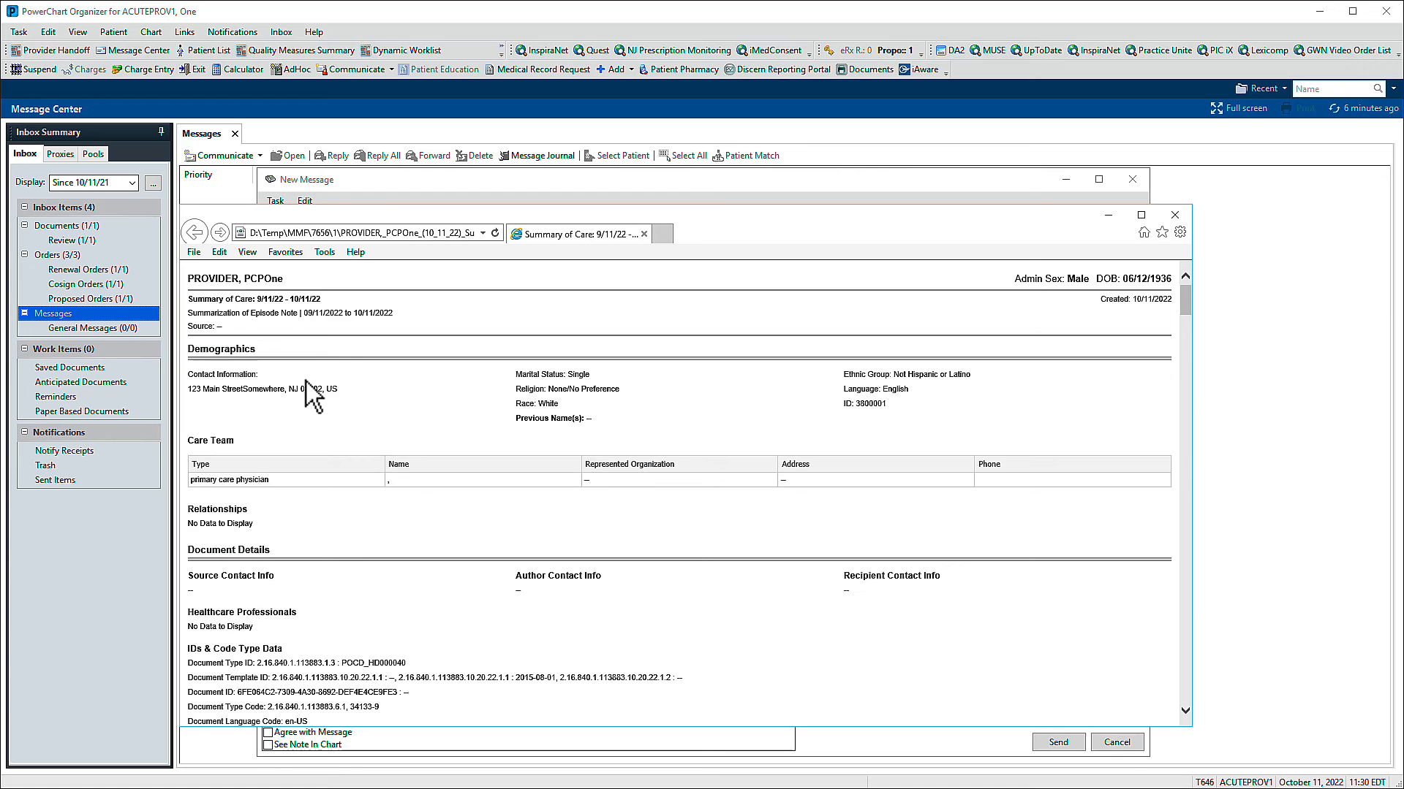
{"action": "left_click", "coordinate": [1174, 215]}
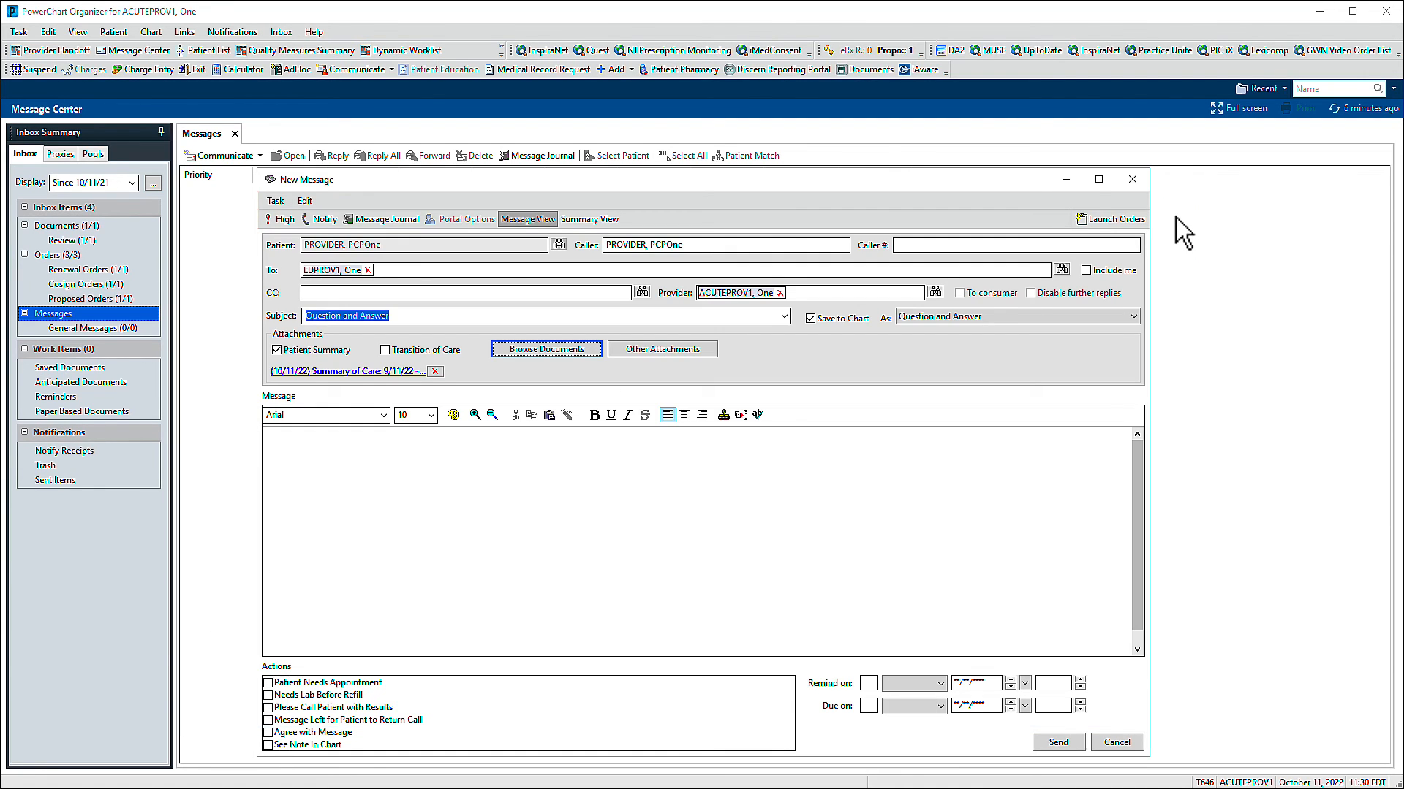
{"action": "mouse_move", "coordinate": [873, 308]}
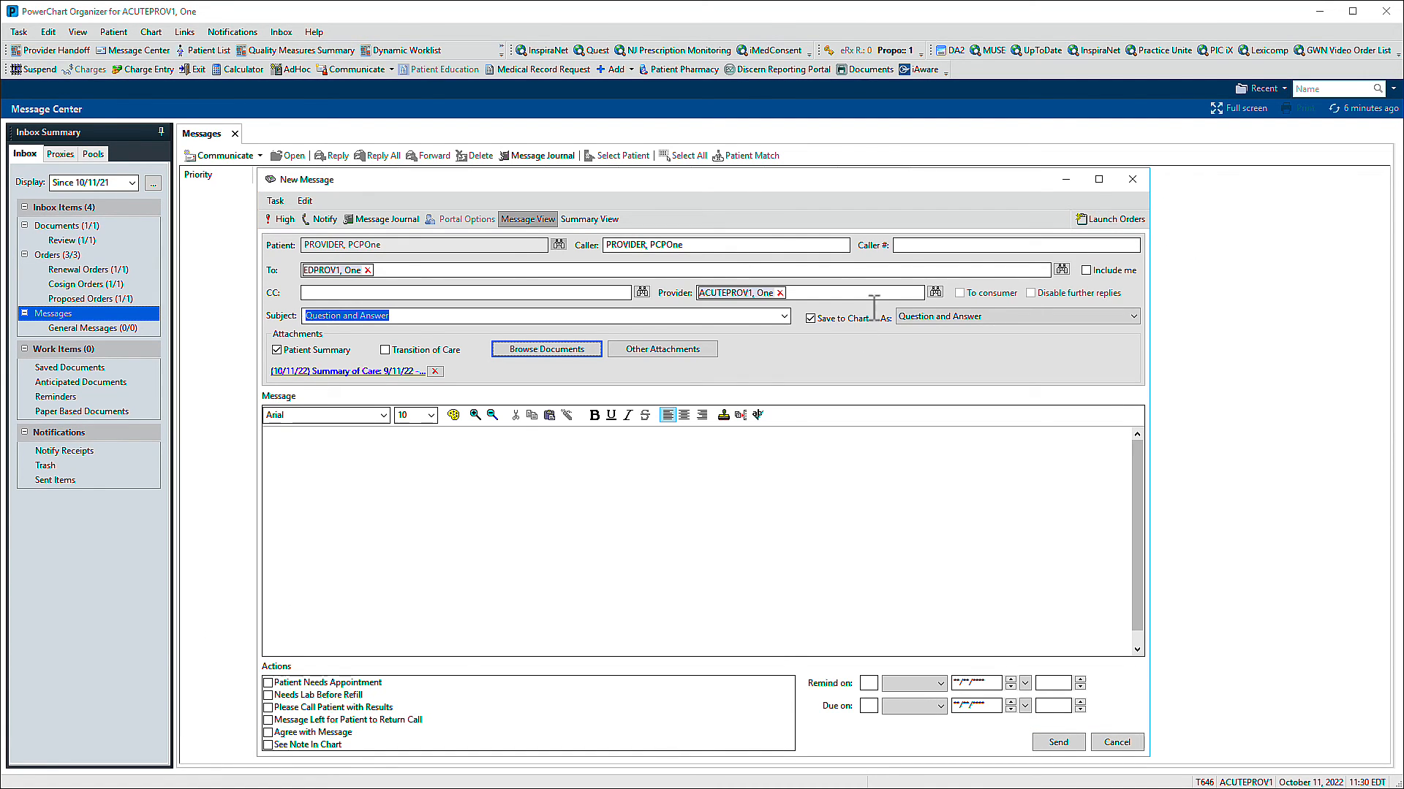
{"action": "left_click", "coordinate": [545, 348]}
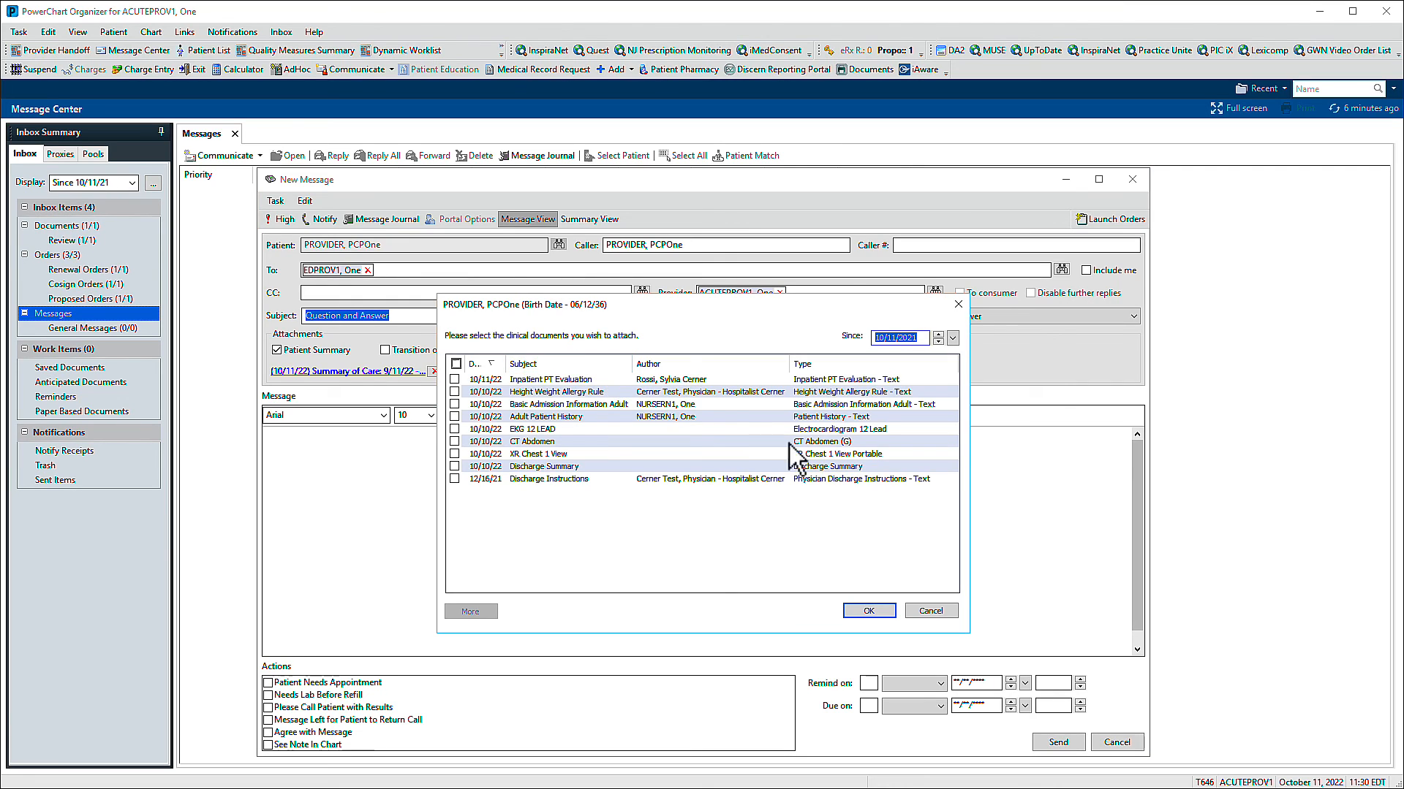
{"action": "left_click", "coordinate": [930, 609]}
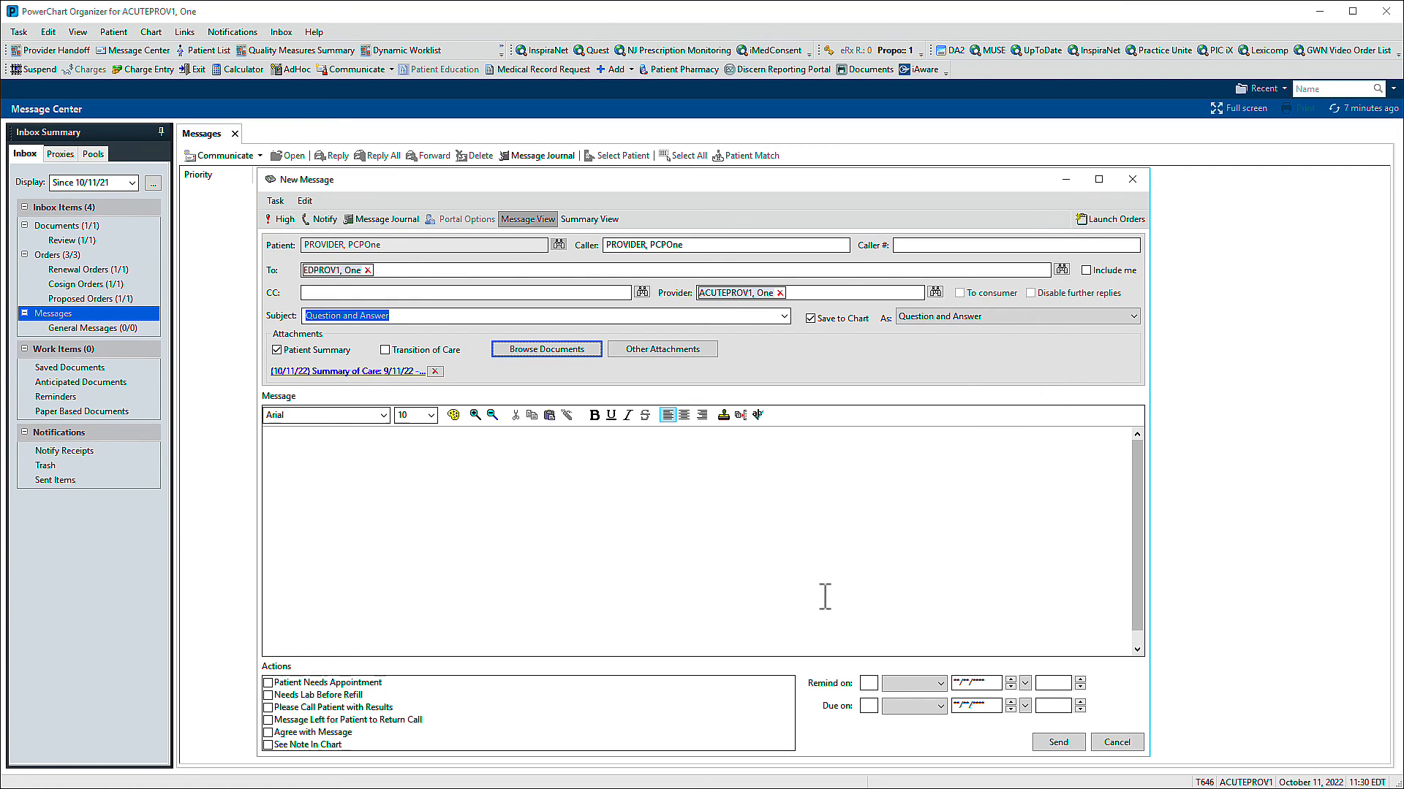
{"action": "type", "text": "P"}
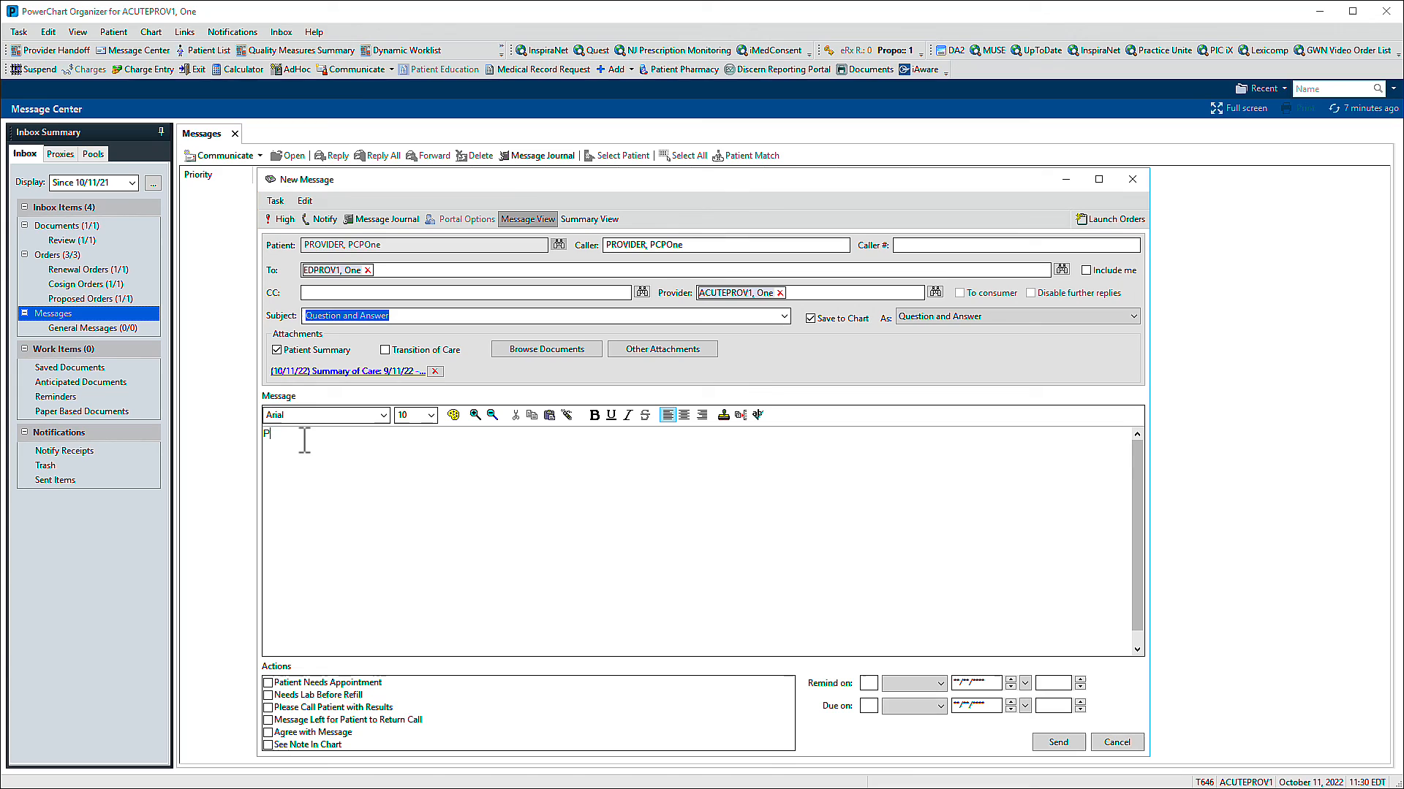